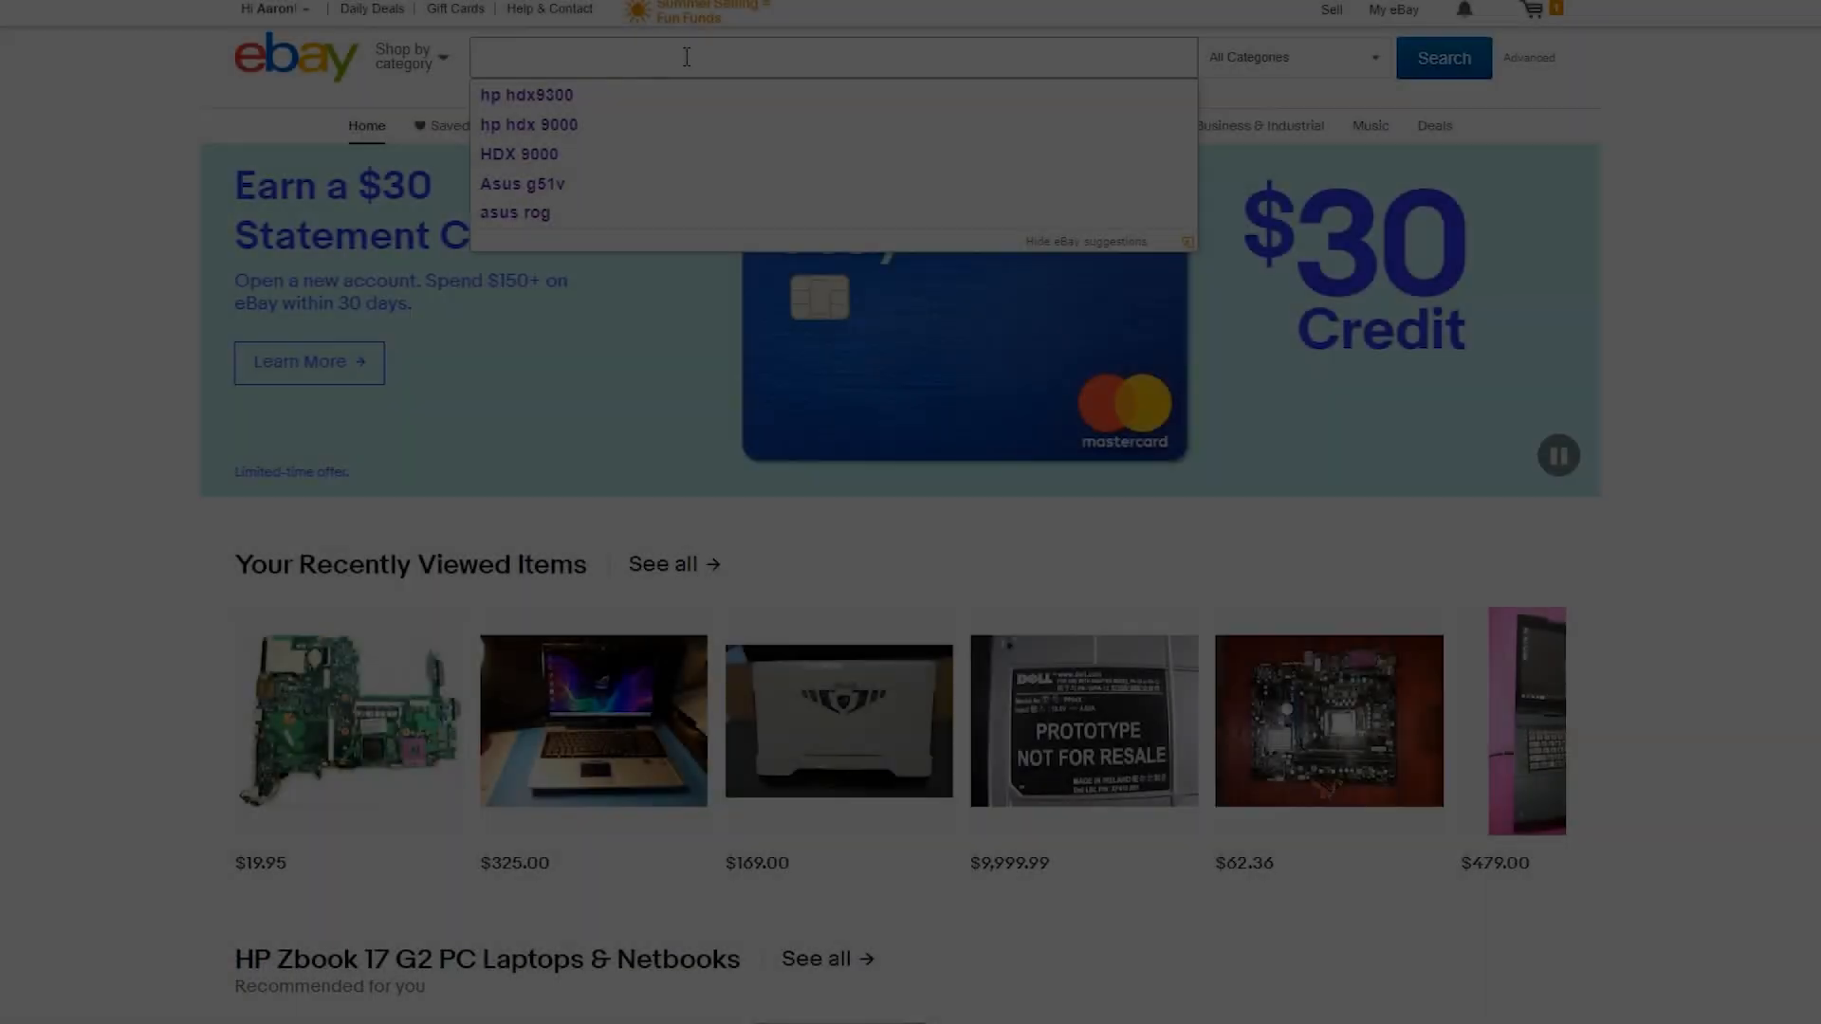
Search eBay for gaming laptops and browse the results.
type("gaming laptop")
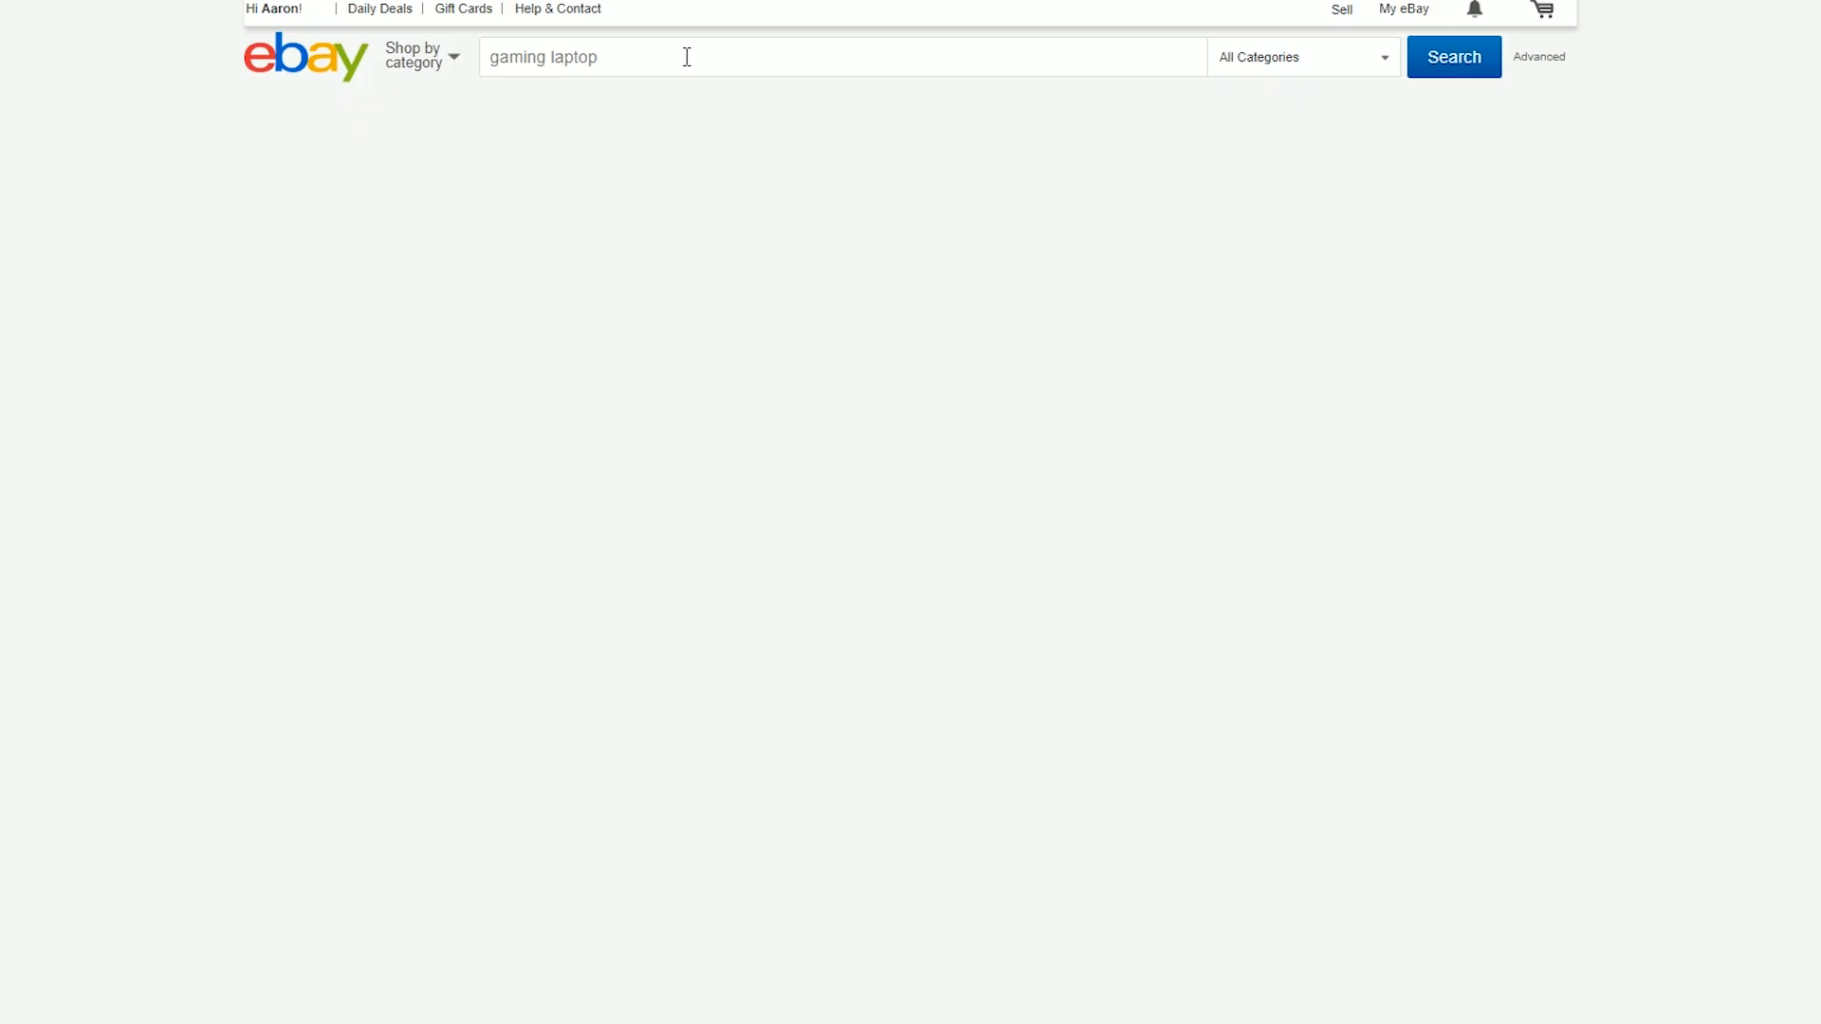
left_click(1453, 57)
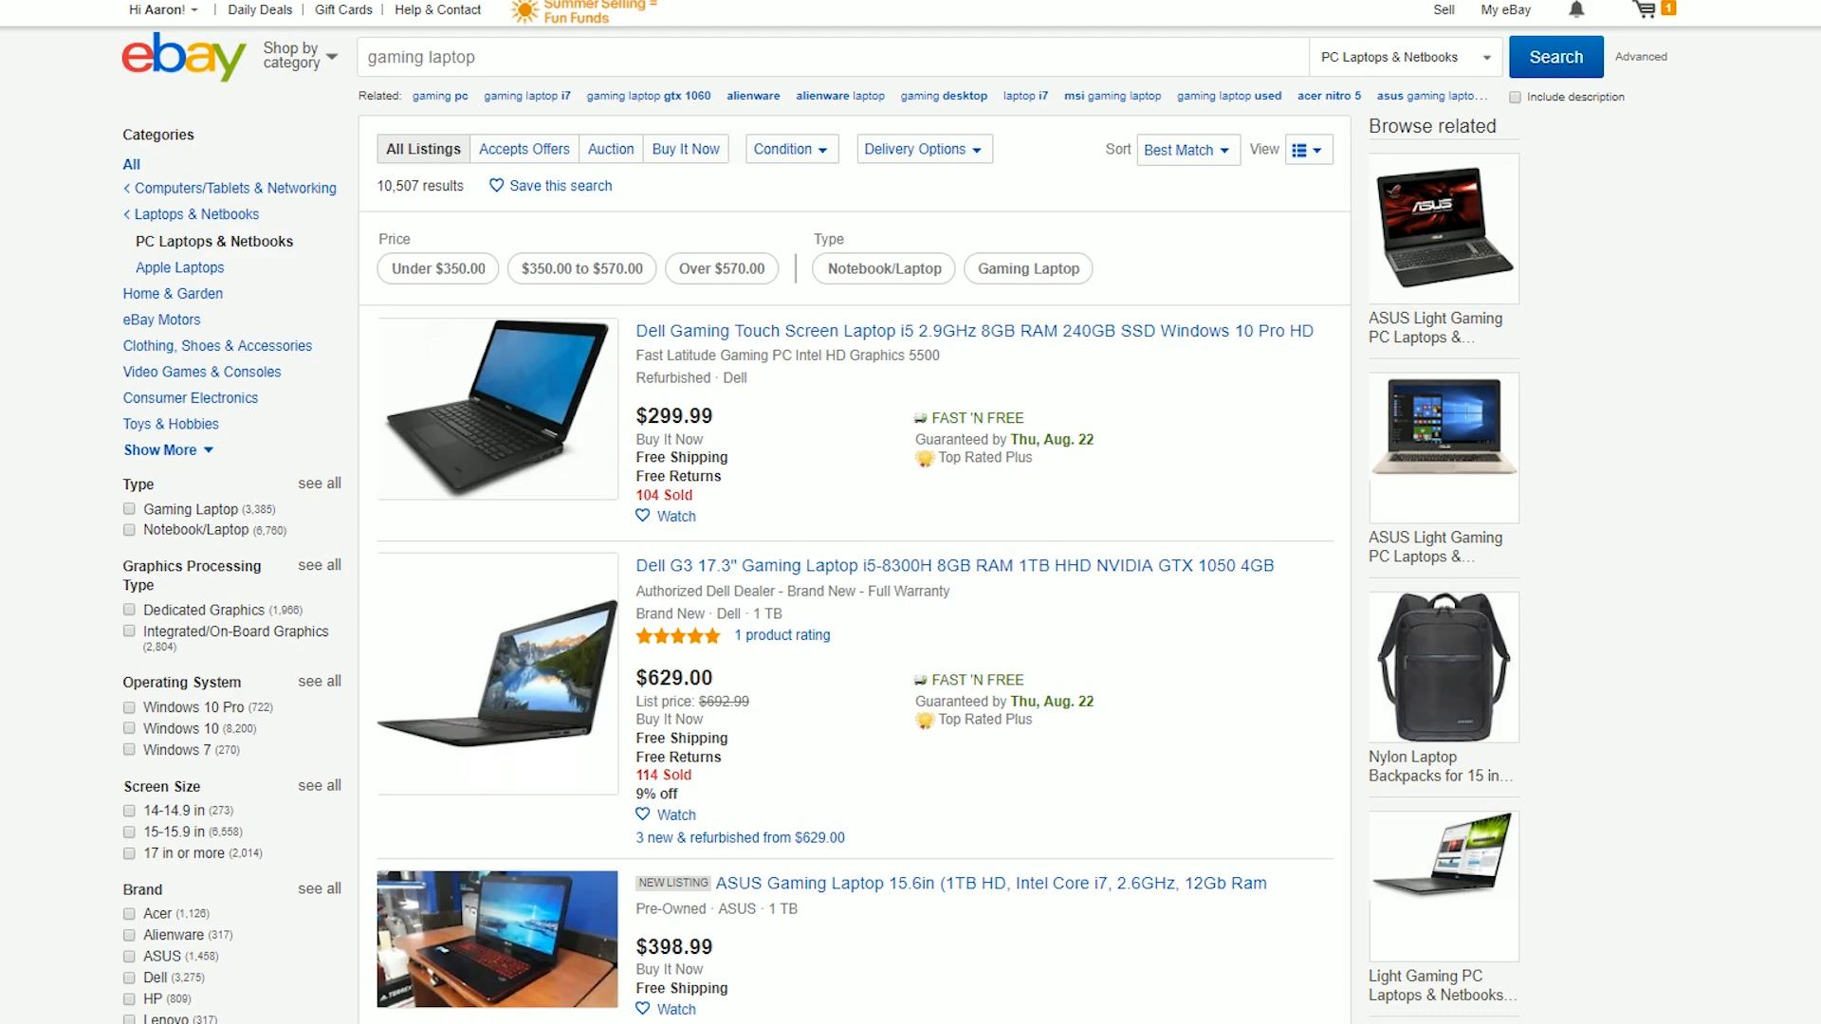
scroll("down", 3)
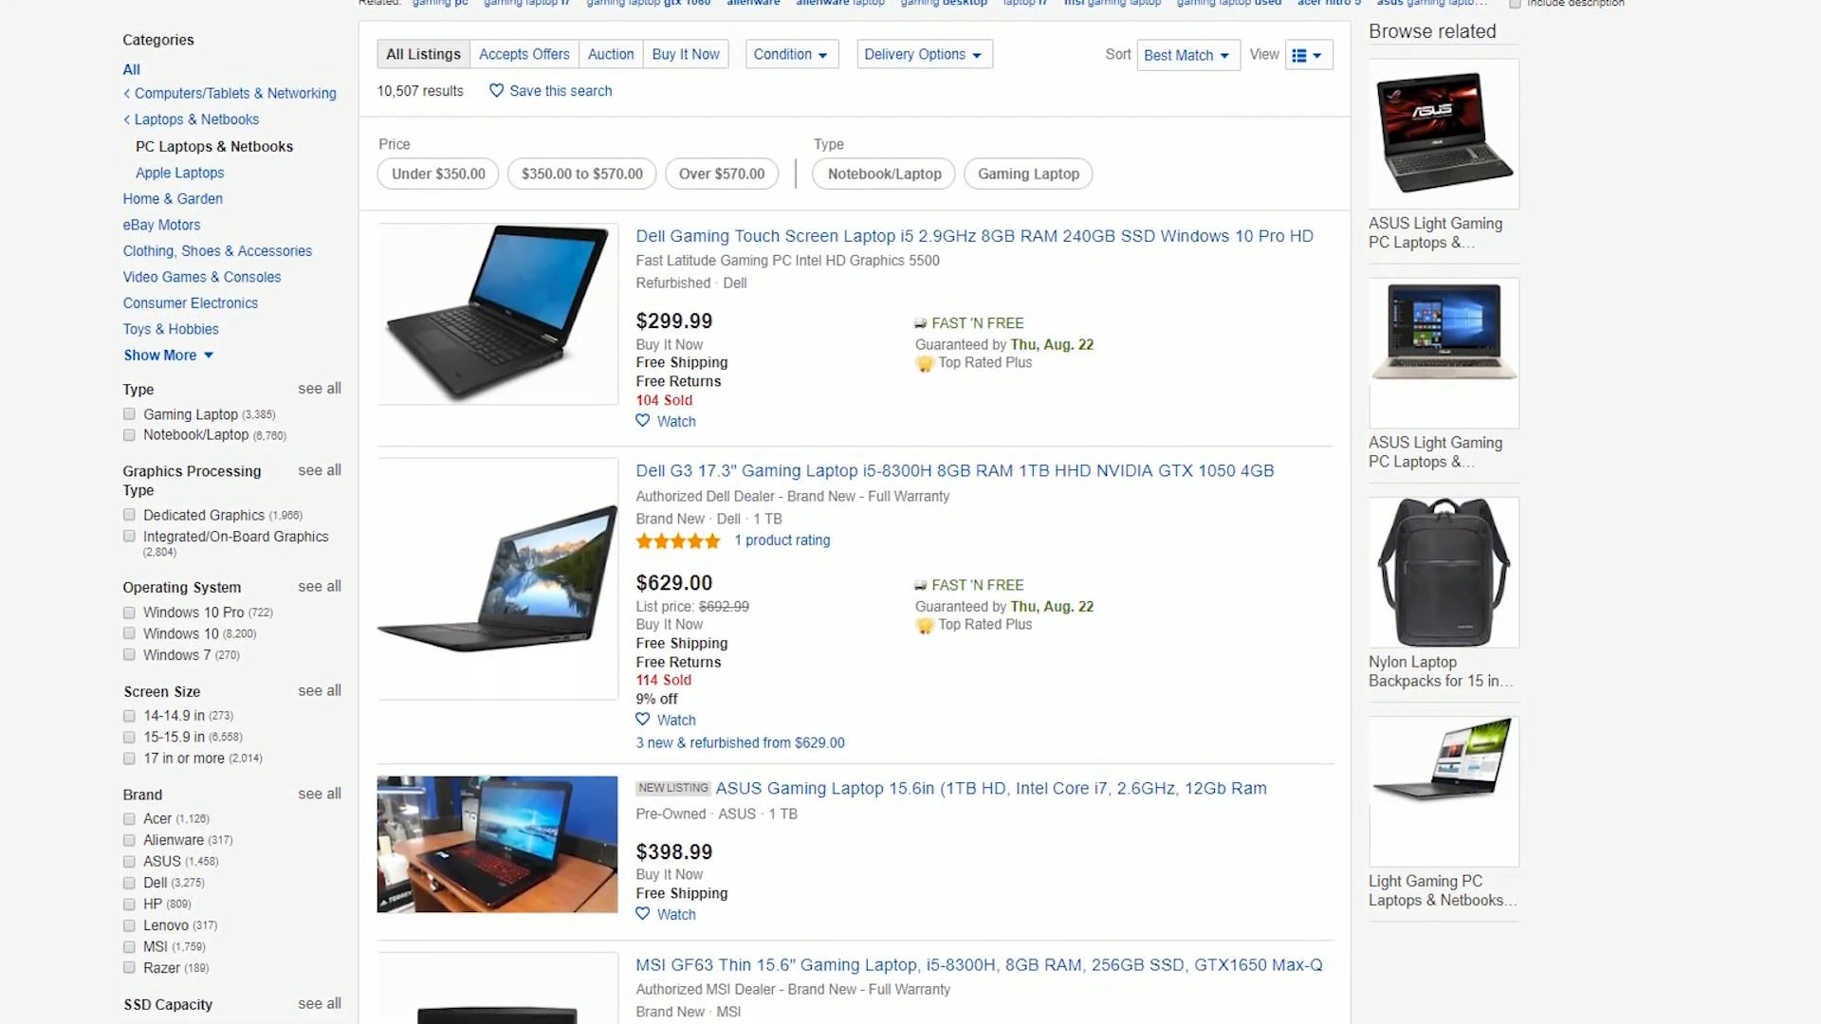
scroll("down", 3)
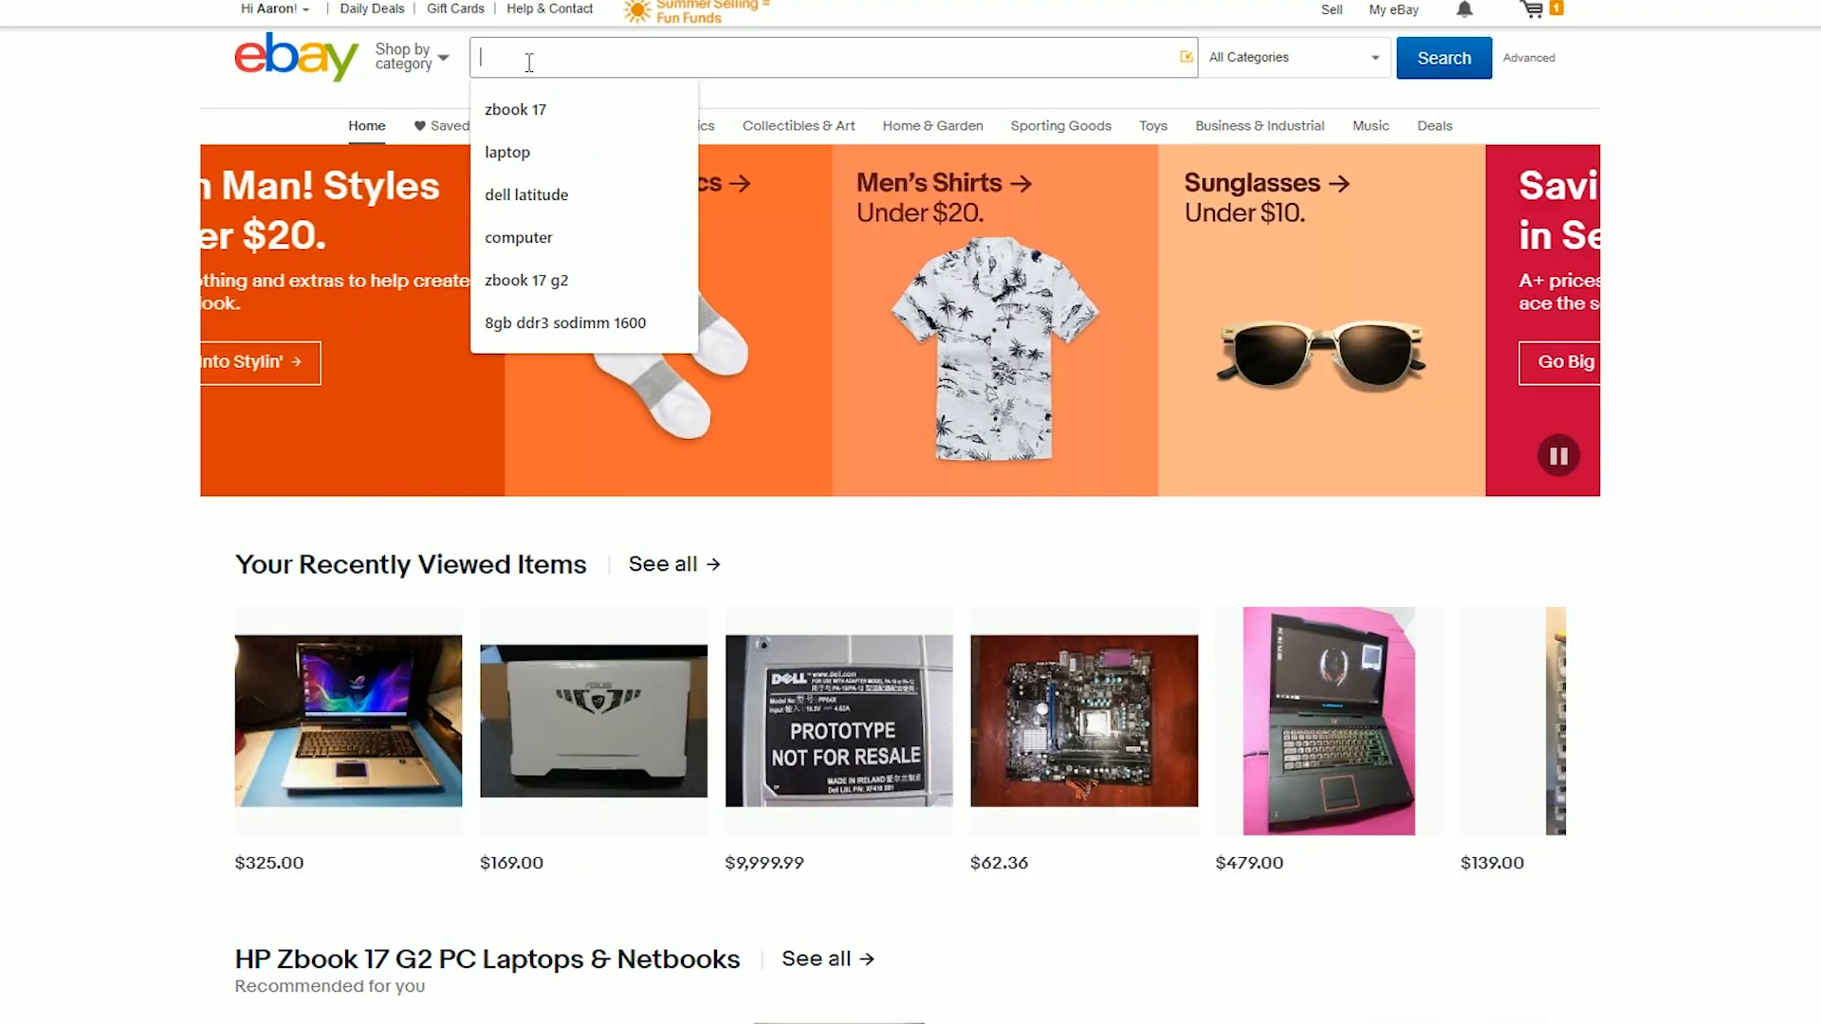
Search for 'Asus g51v' via the suggestion, returning 97 results.
type("Asus g")
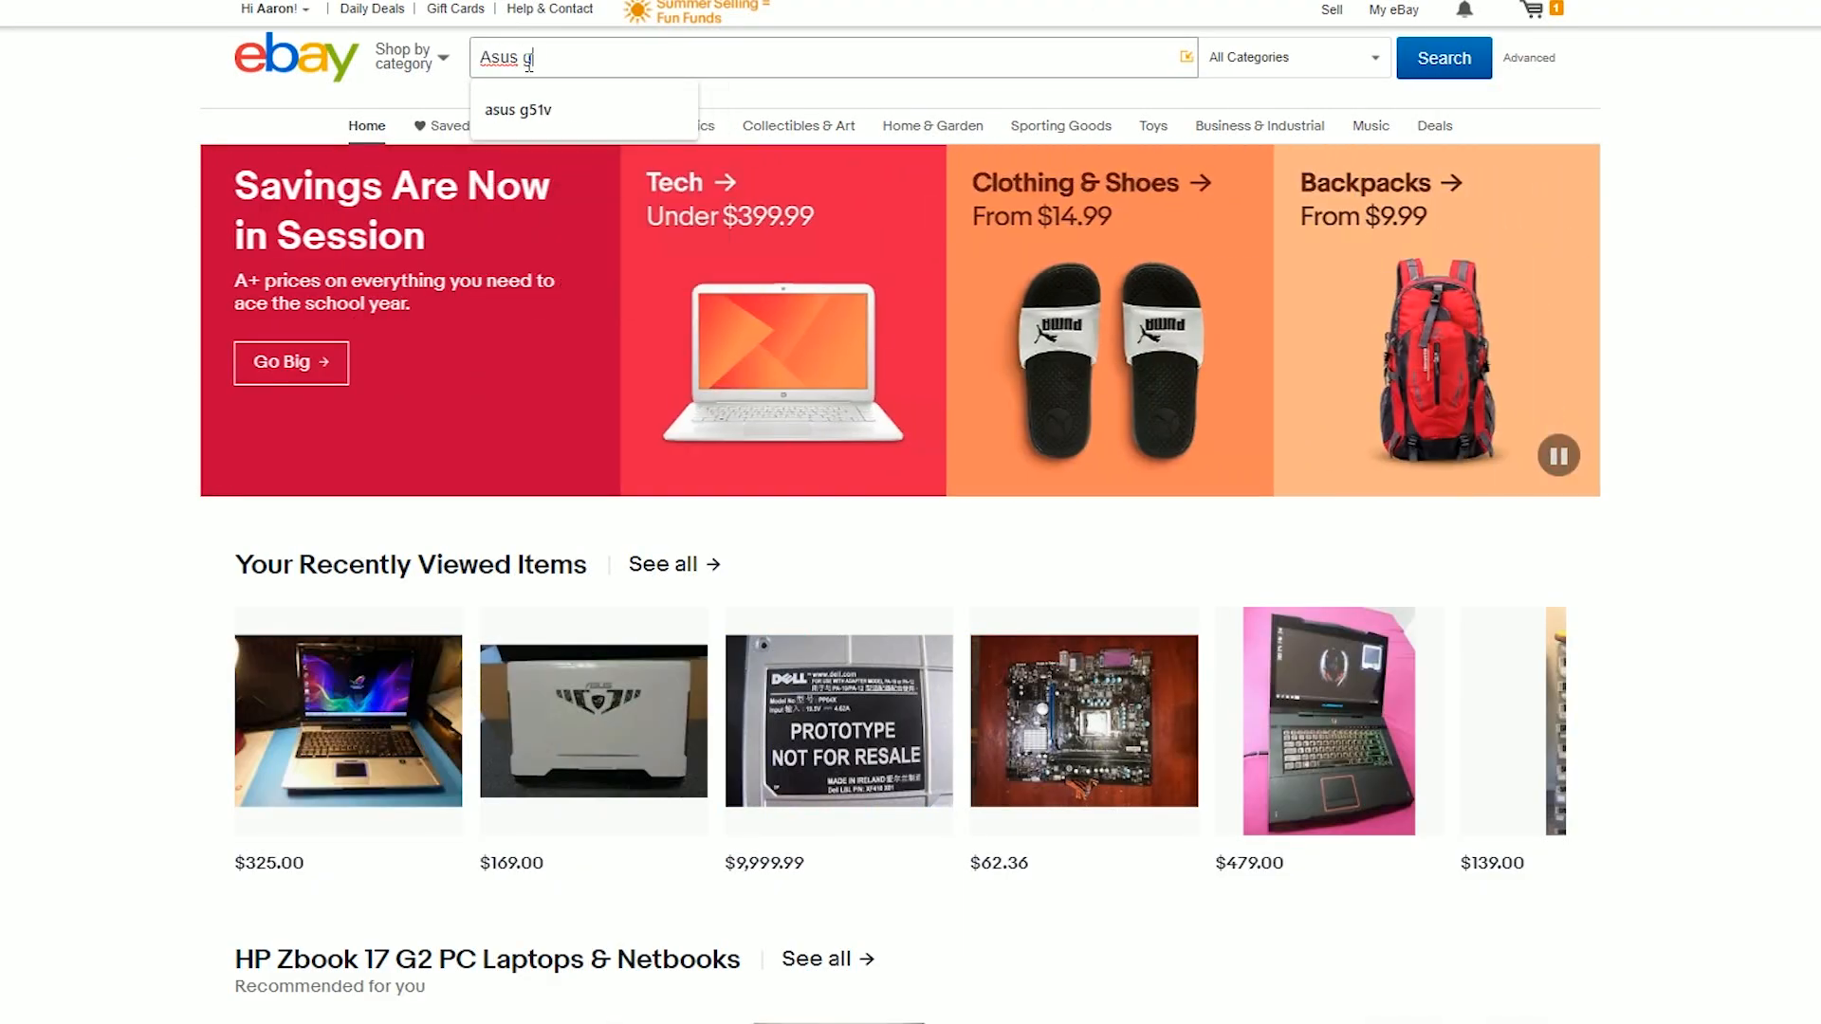
left_click(517, 109)
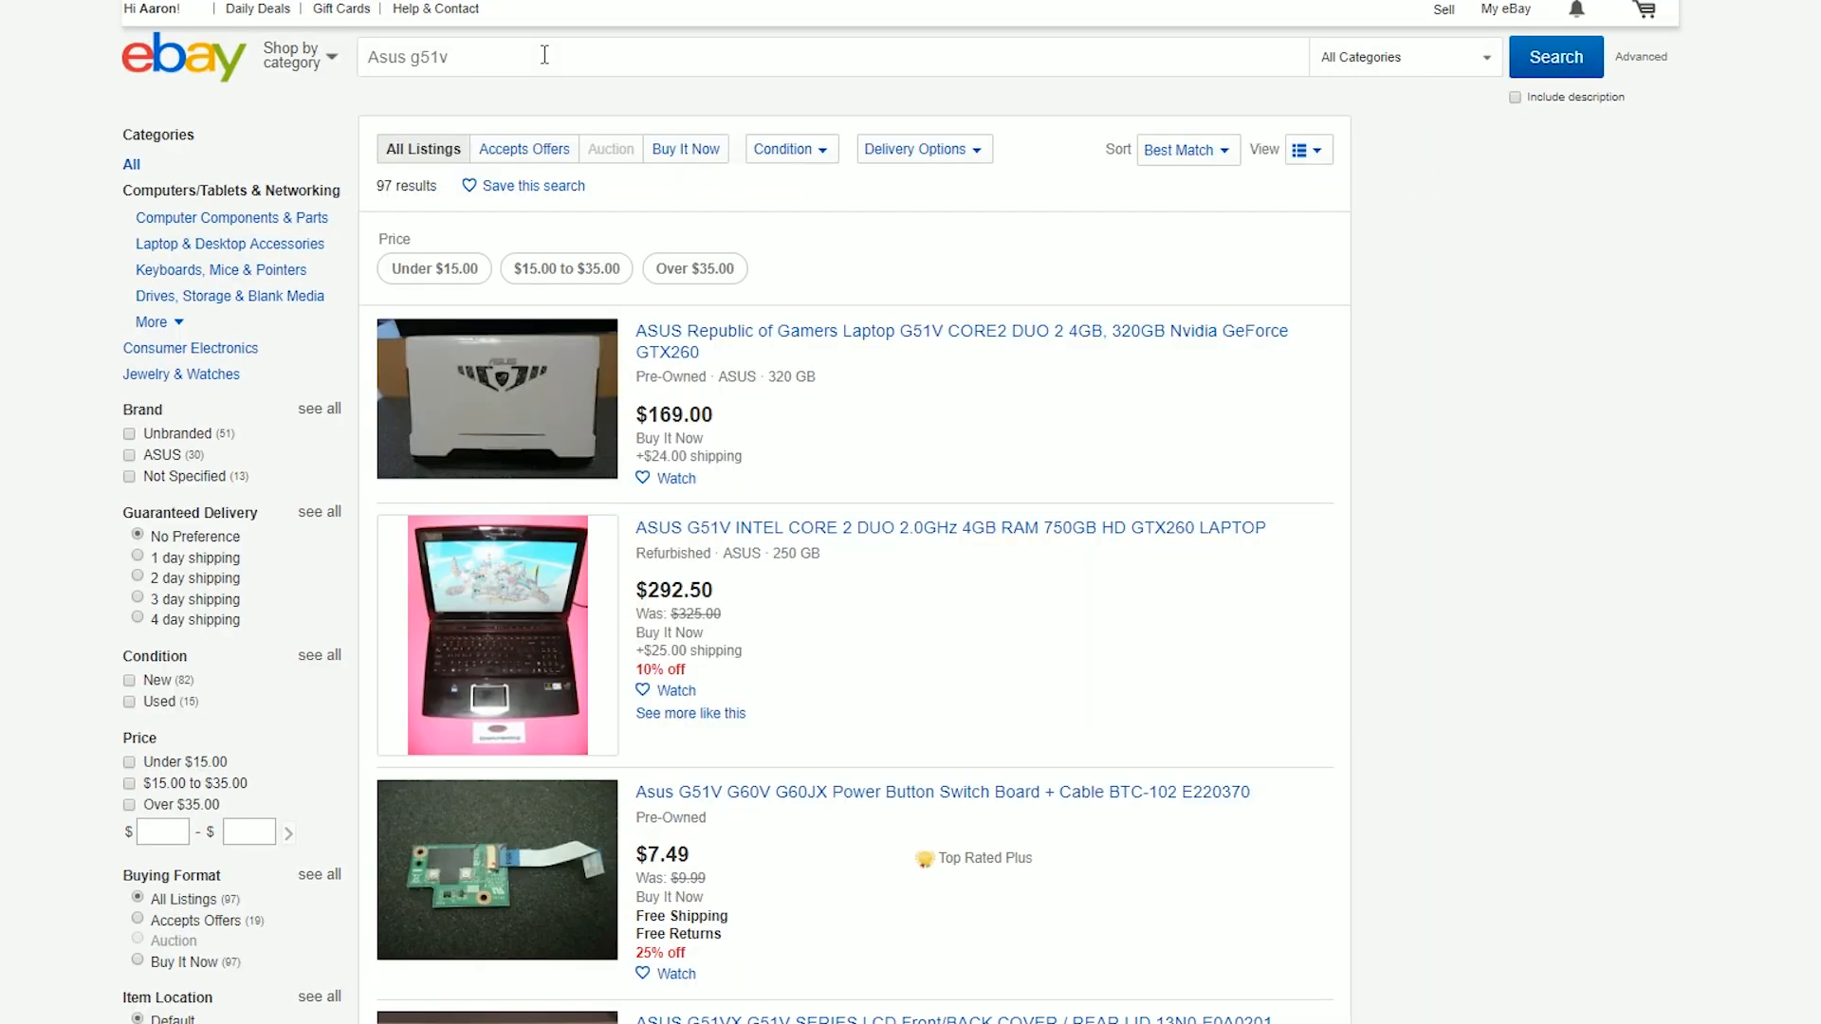
scroll("down", 3)
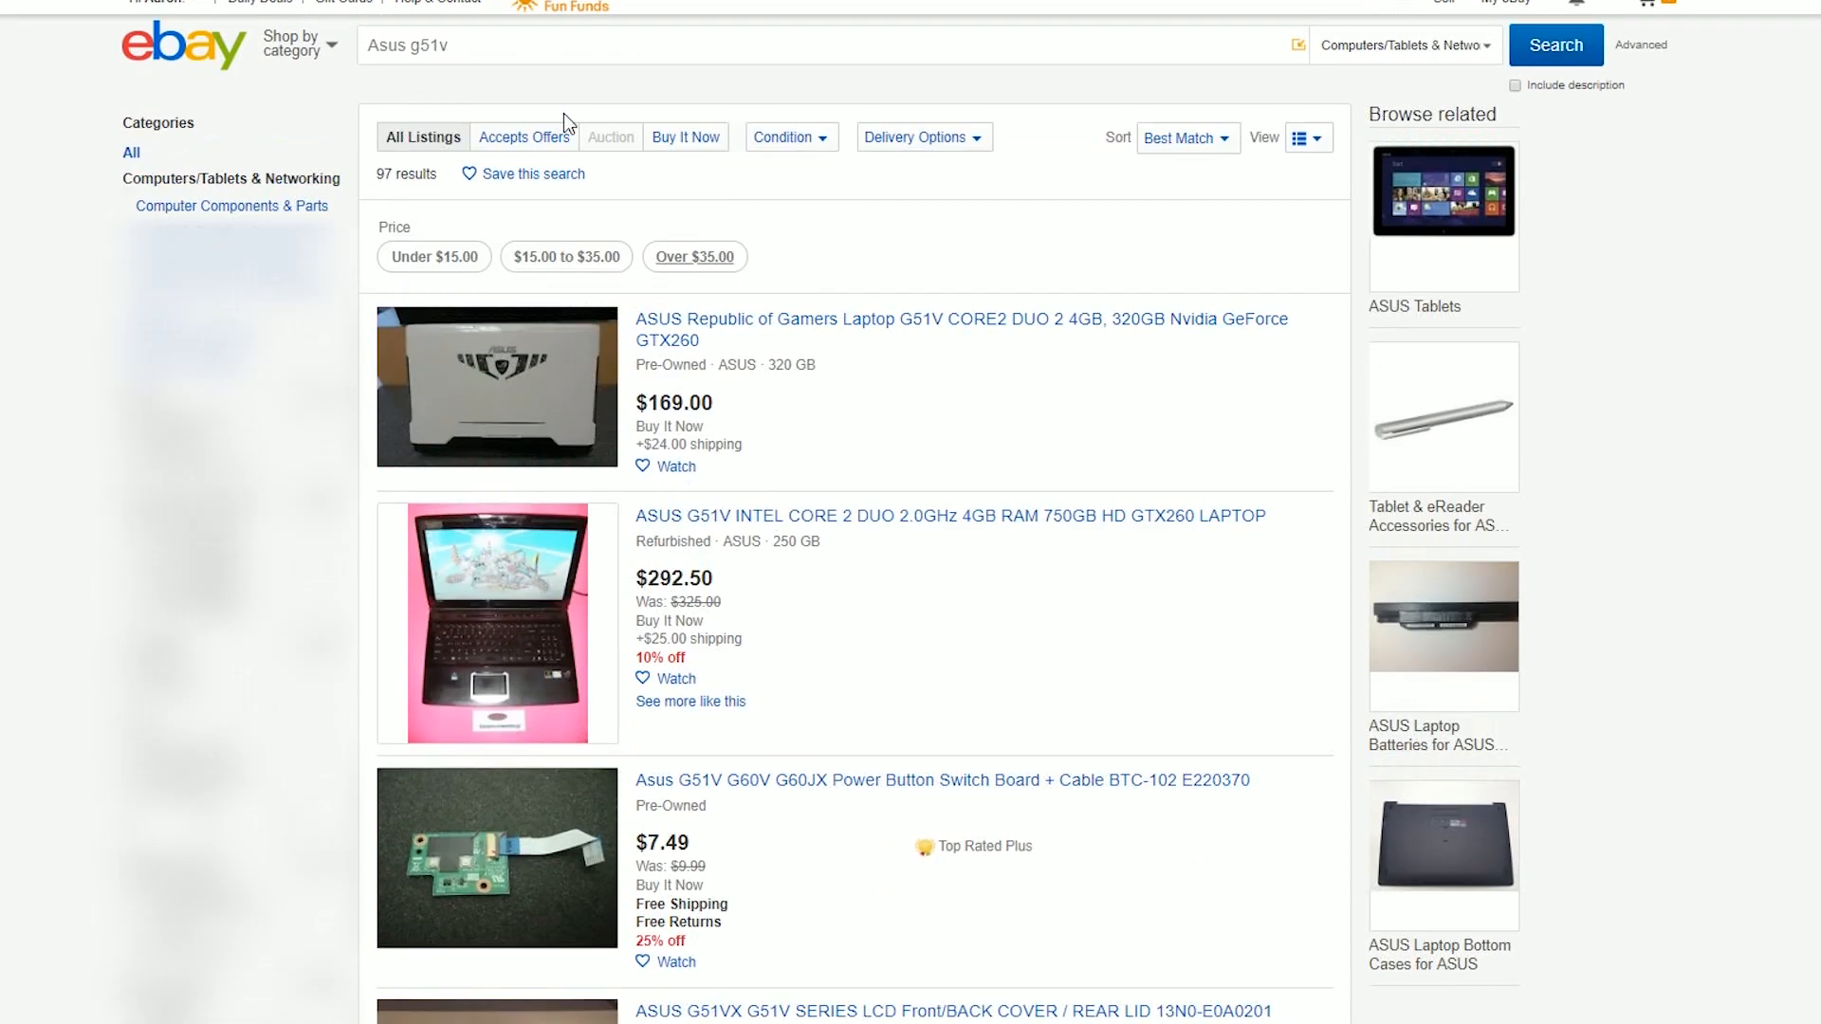
Replace the search text and search for 'hp hdx 9000', listing 129 parts.
left_click(813, 46)
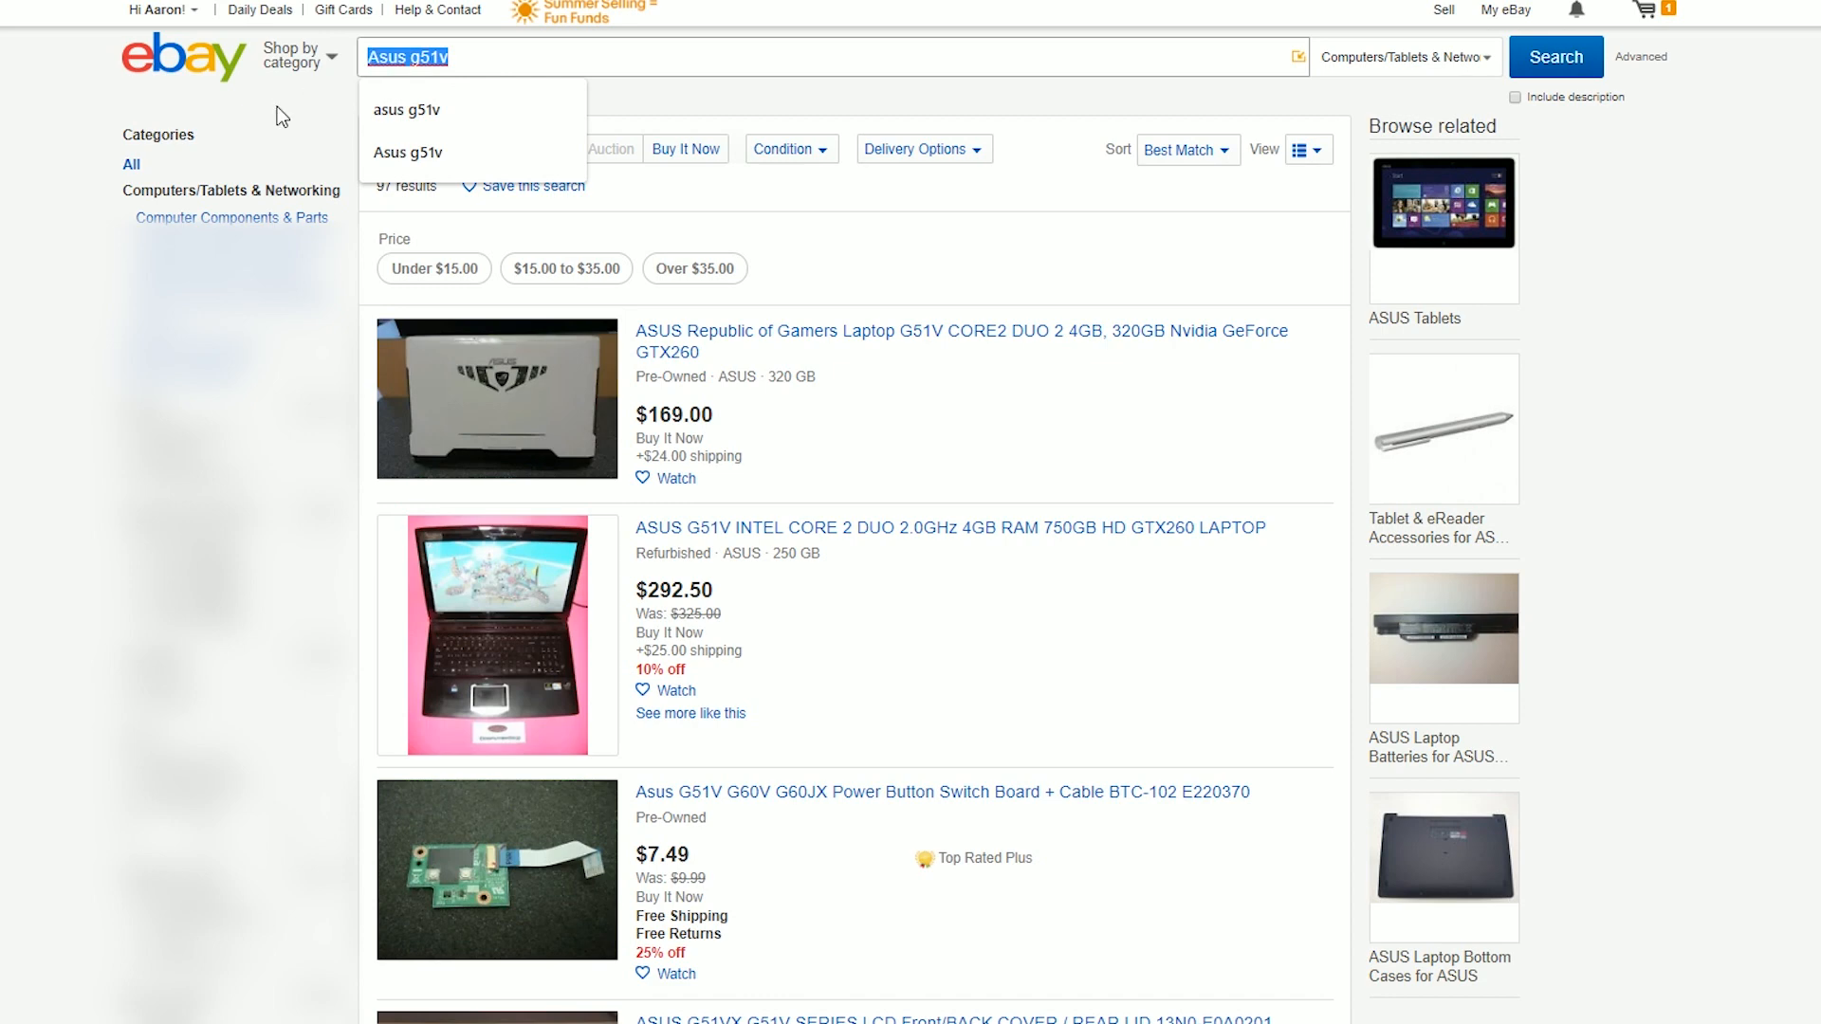
type("HD")
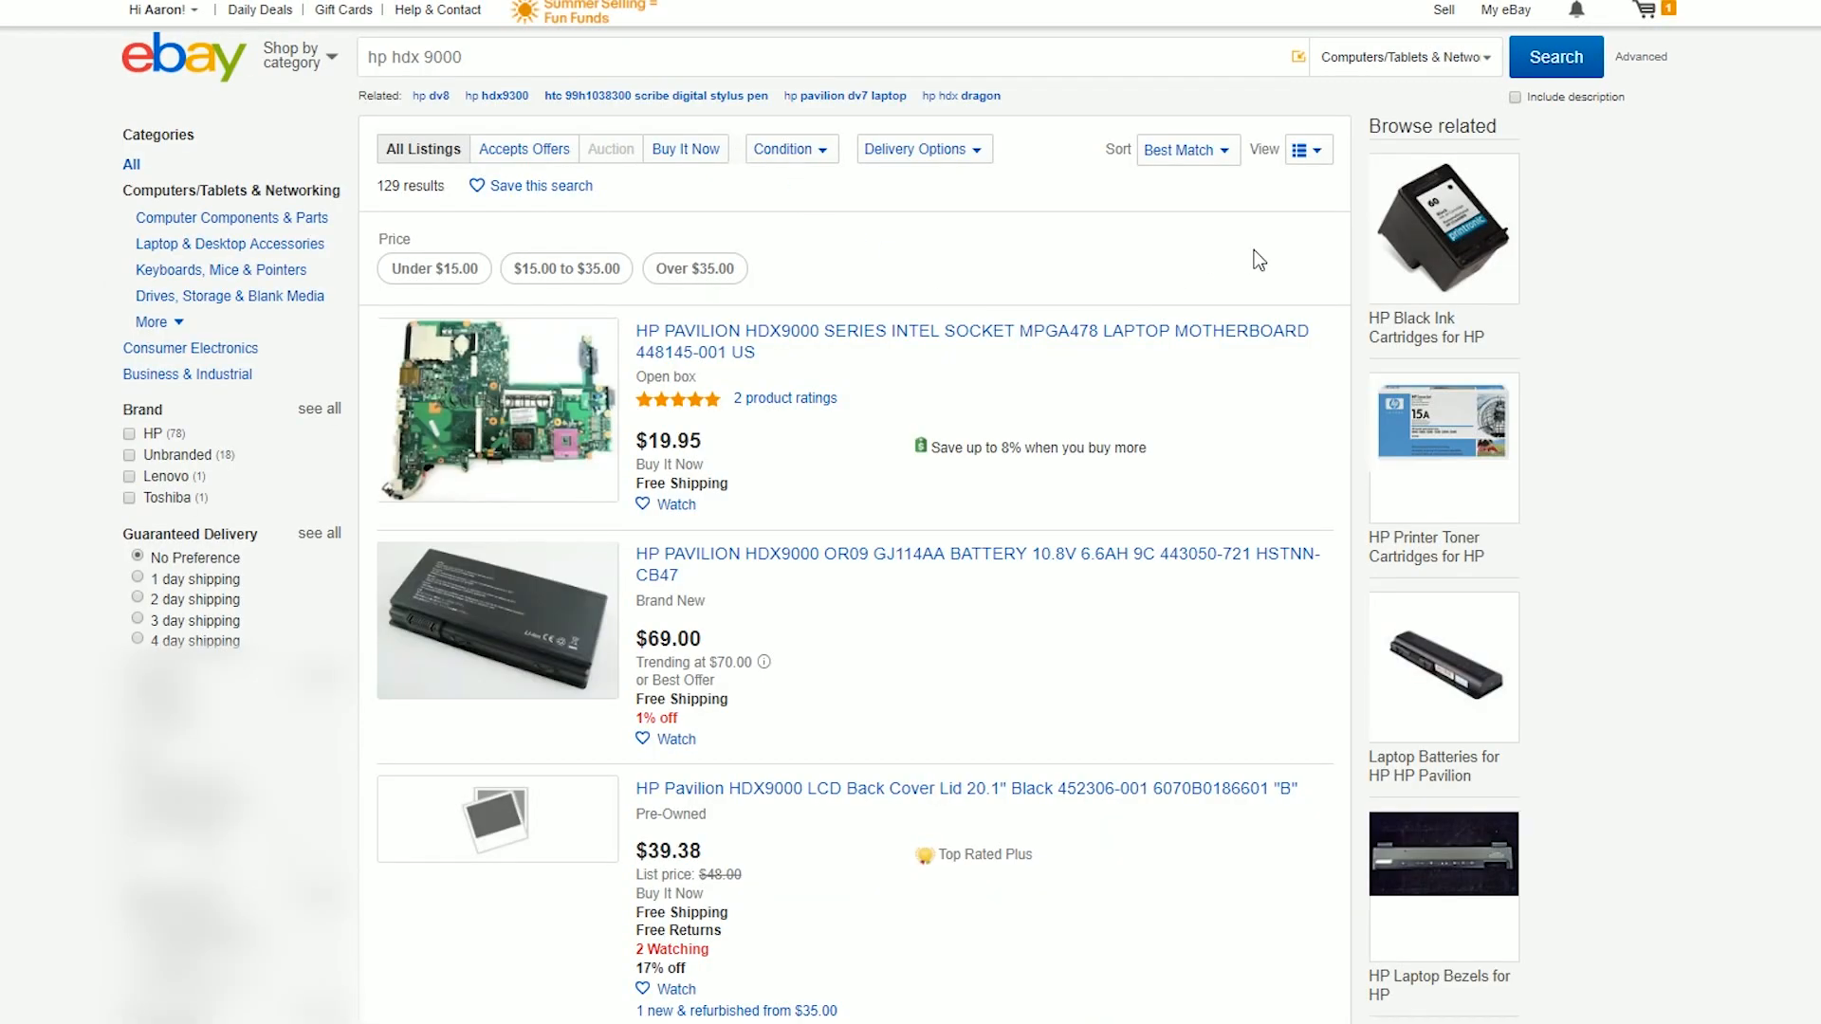
scroll("down", 3)
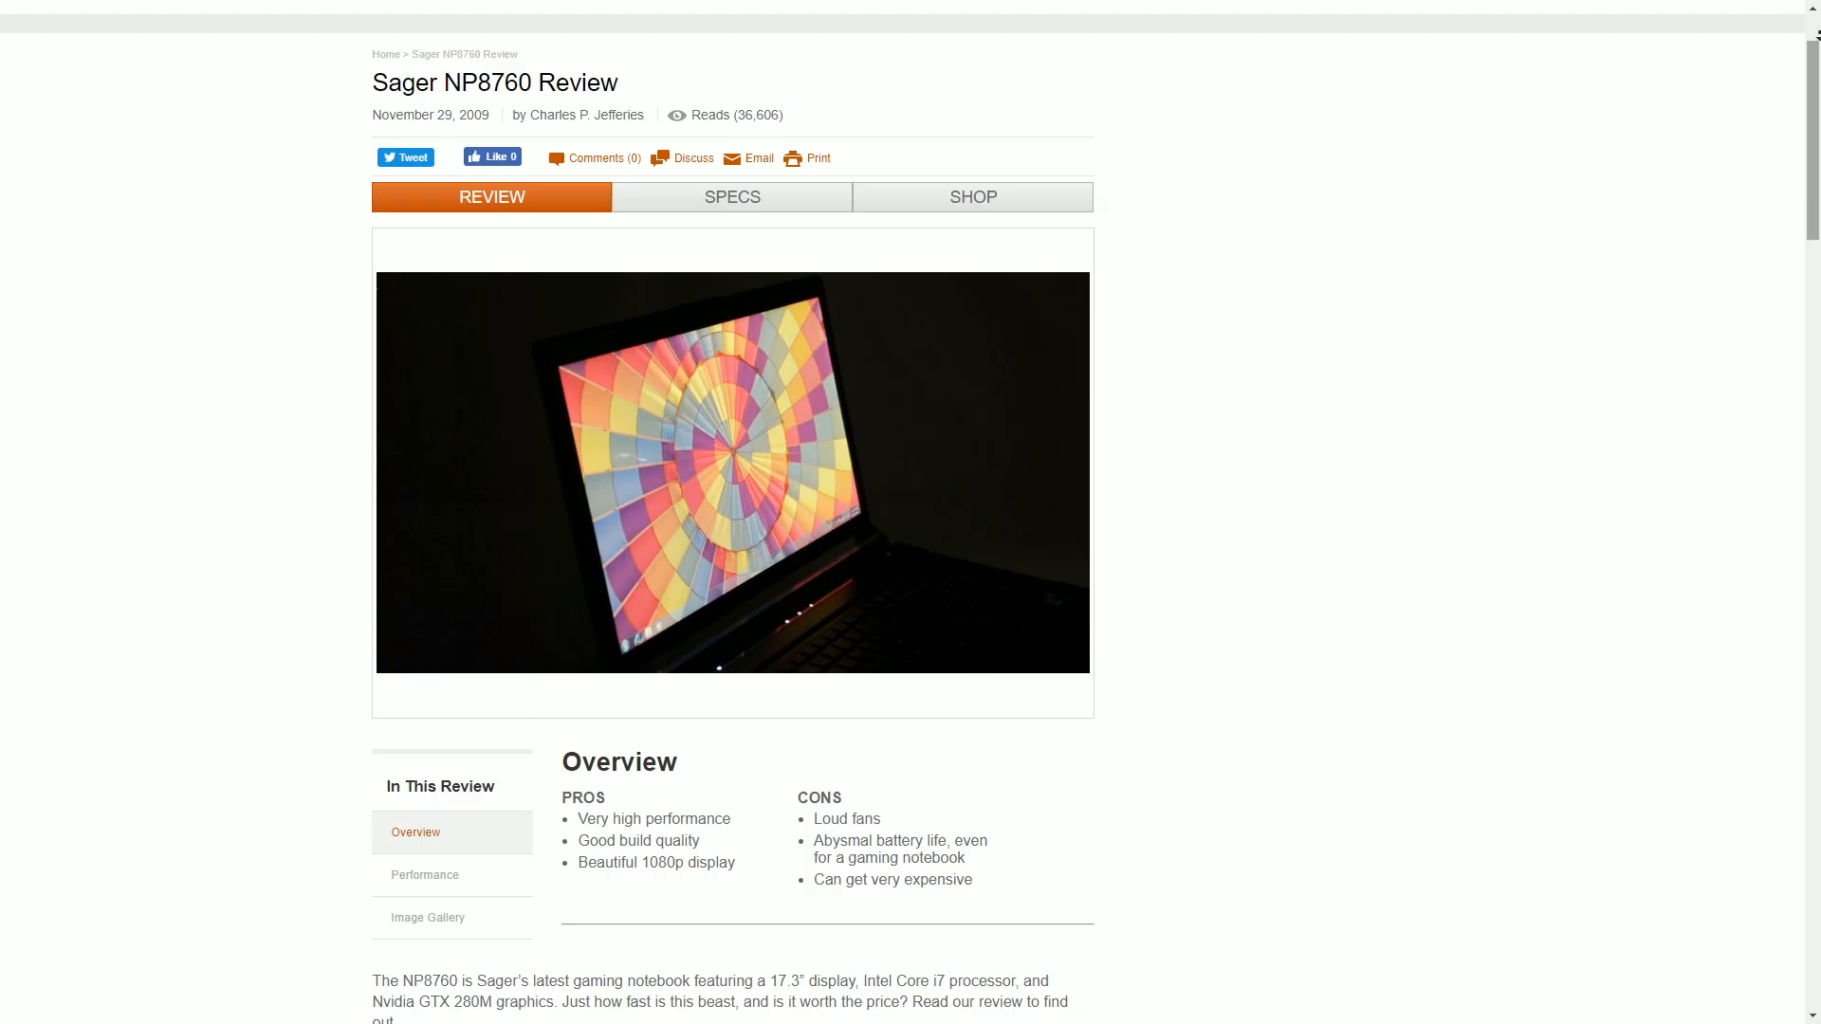
Scroll the NP8760 review through pros and cons, specifications and pricing to Build and Design.
scroll("down", 3)
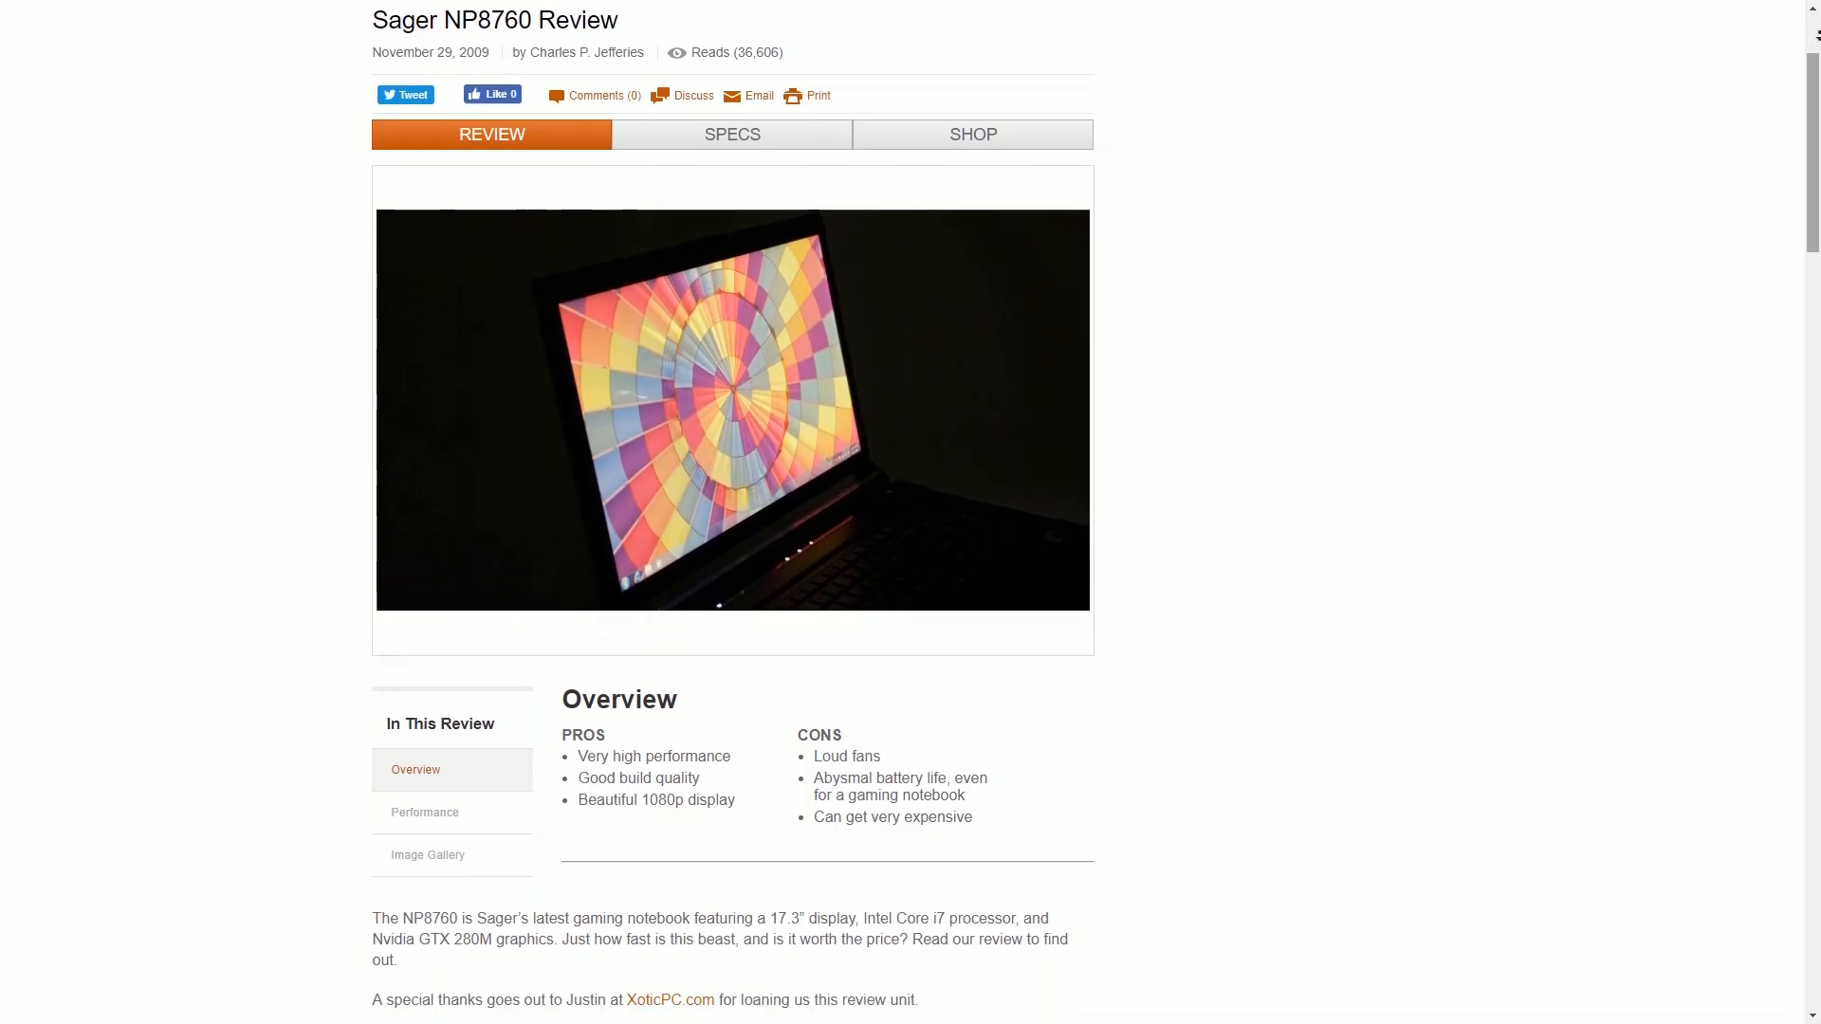
scroll("down", 3)
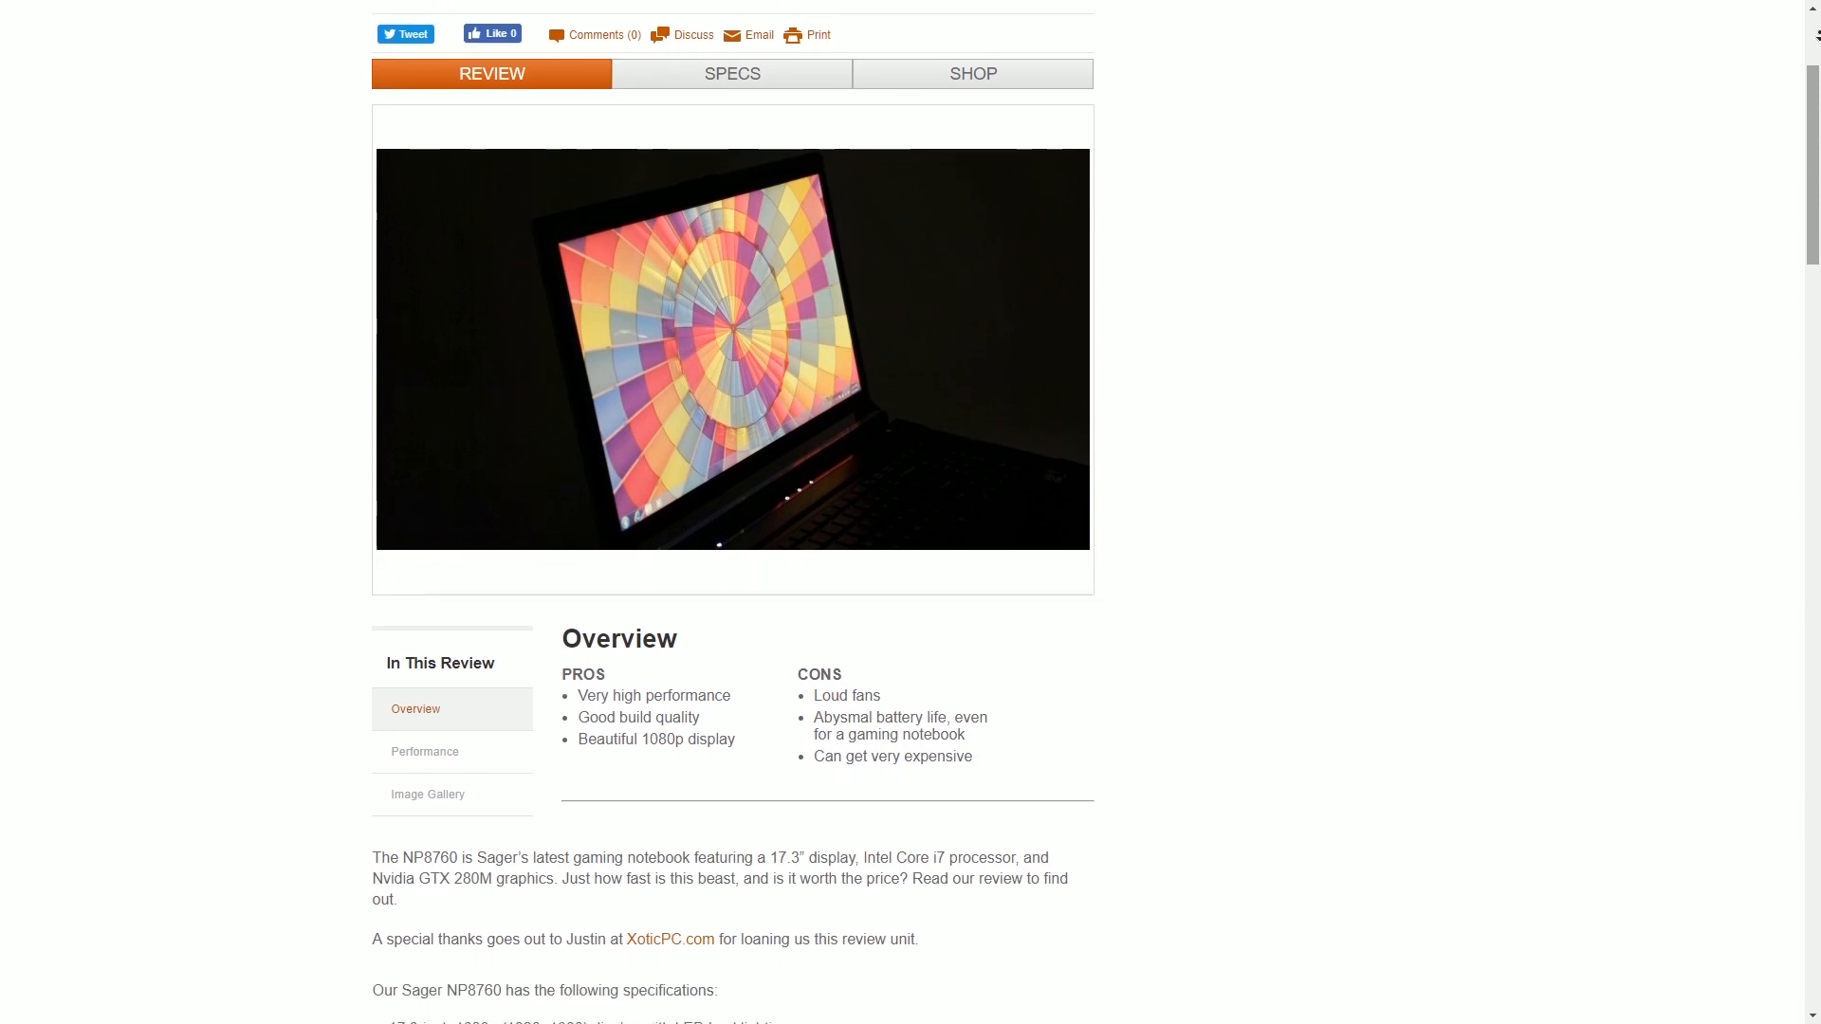
scroll("down", 3)
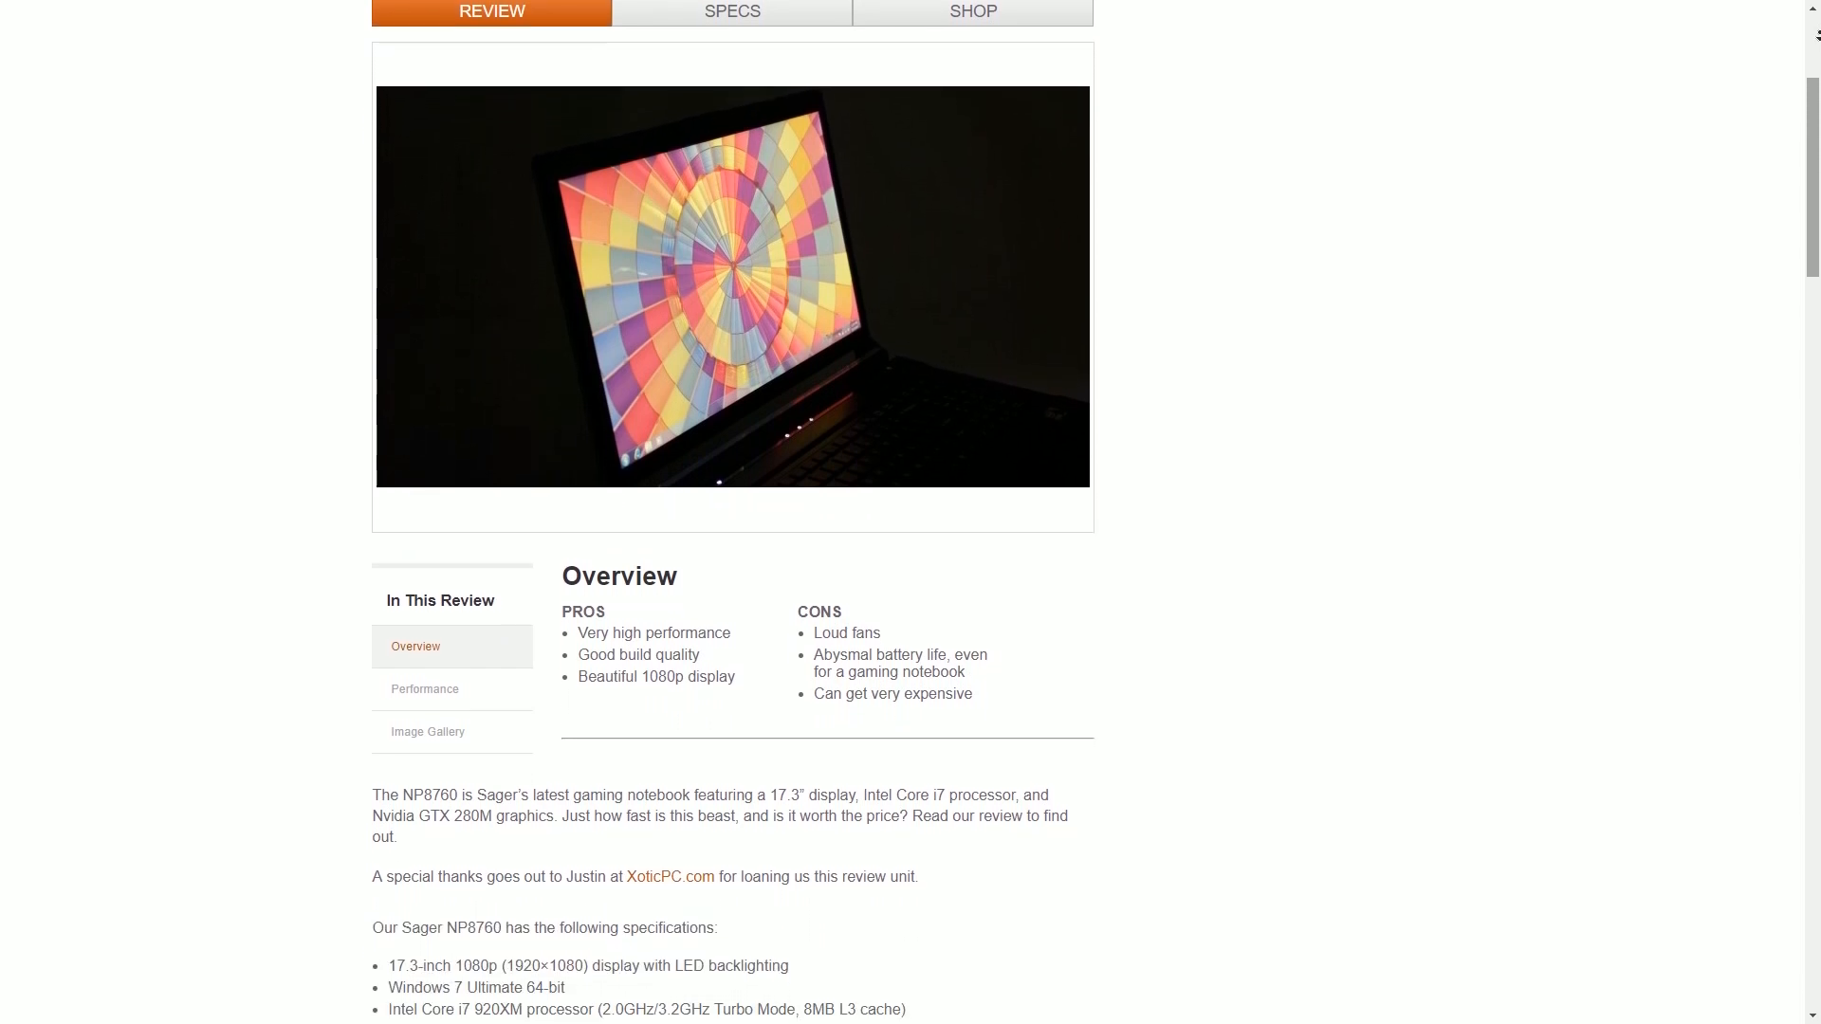
scroll("down", 3)
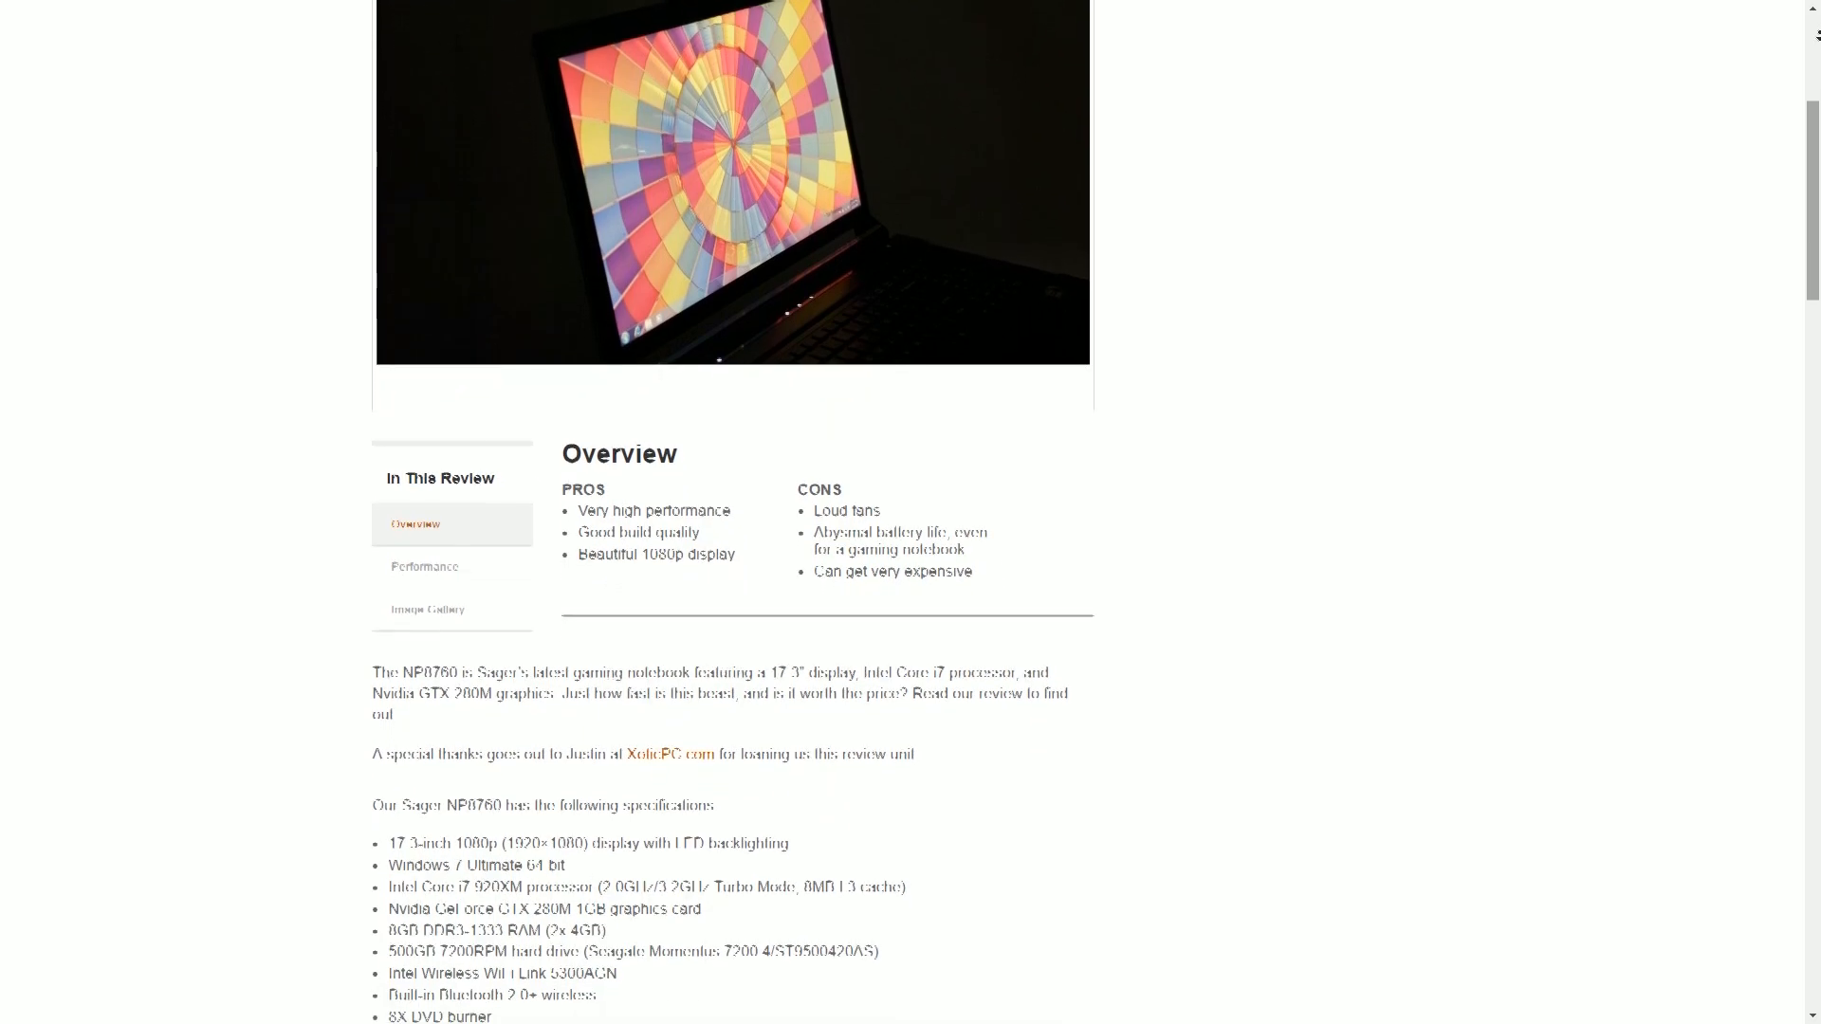
scroll("down", 3)
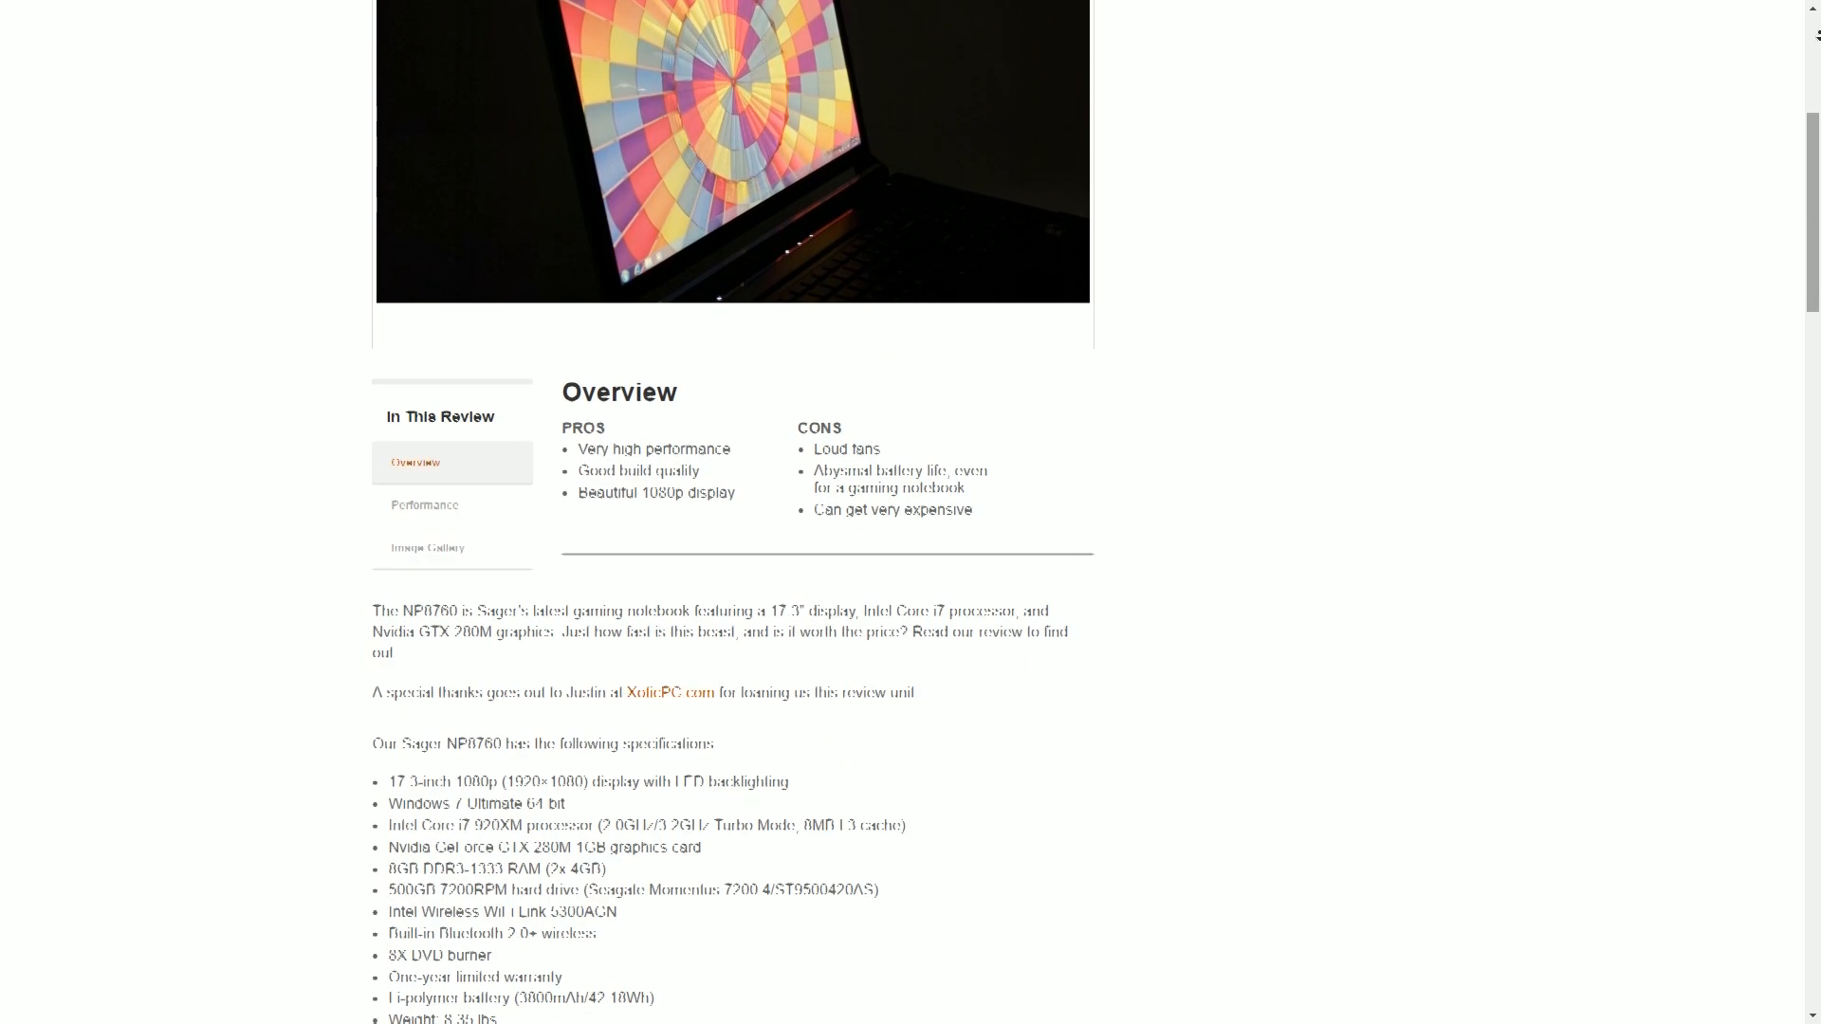
scroll("down", 3)
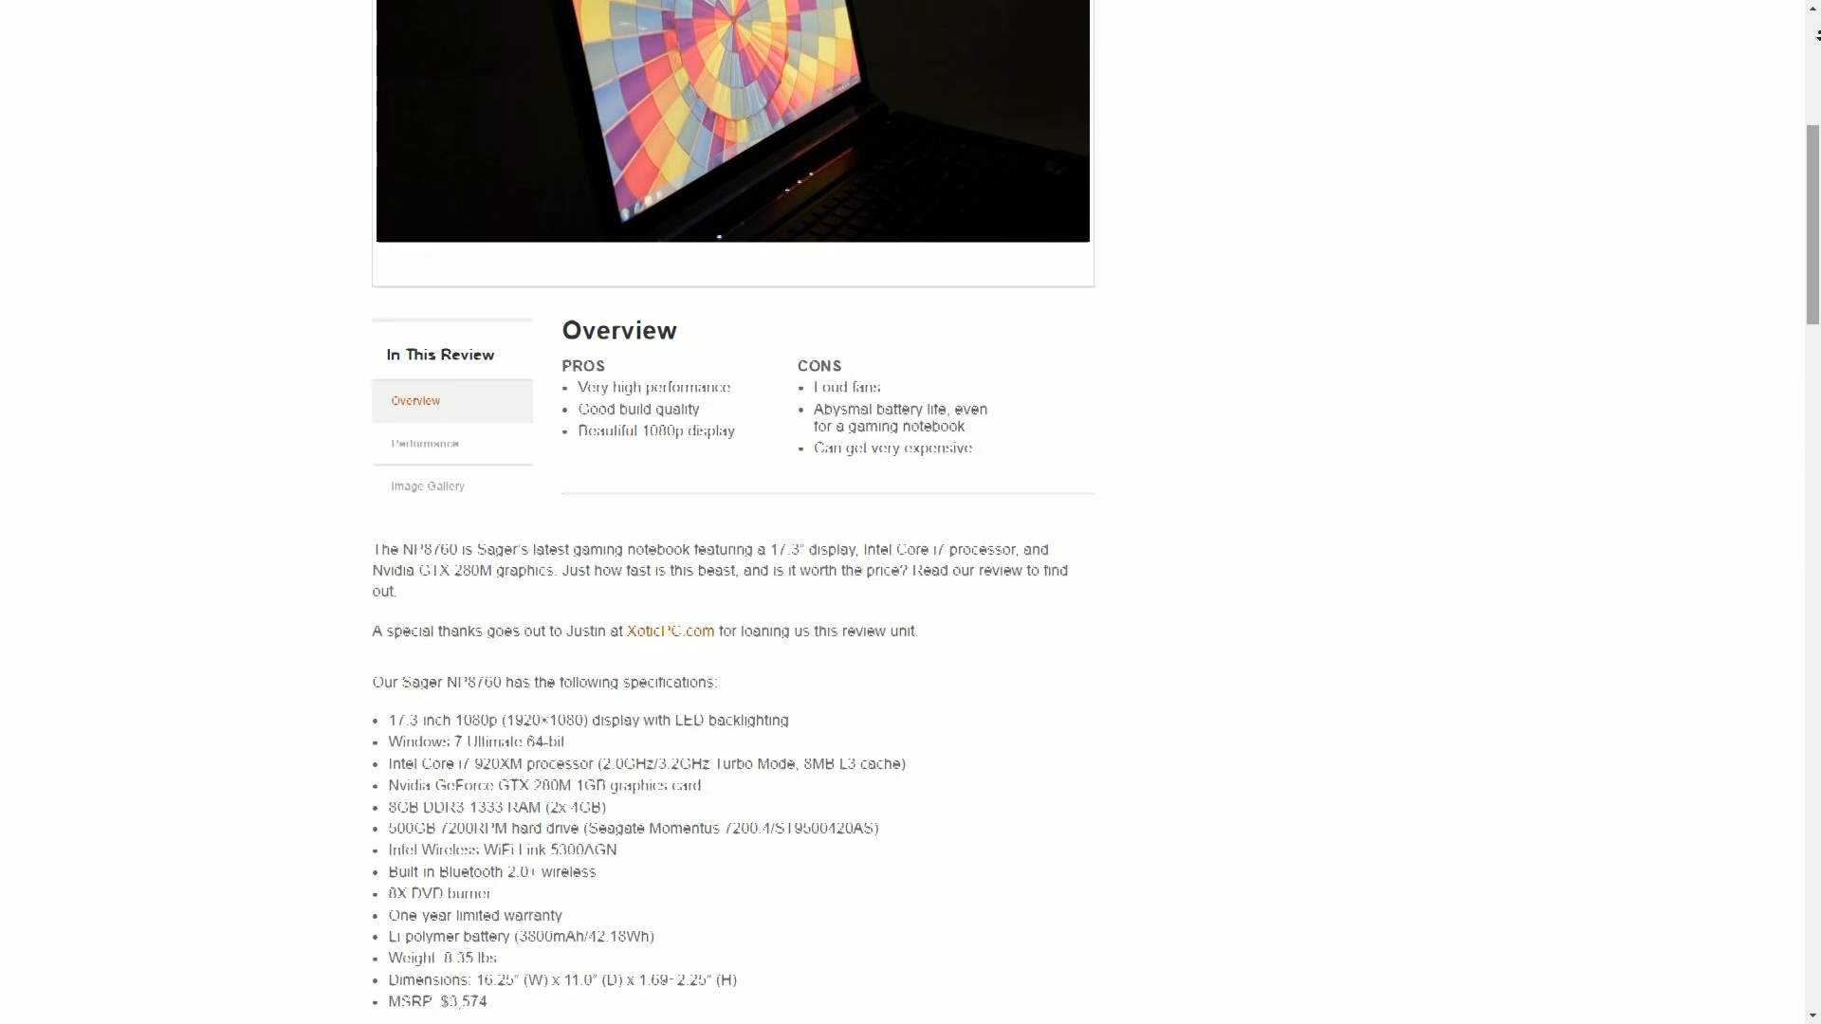
scroll("down", 3)
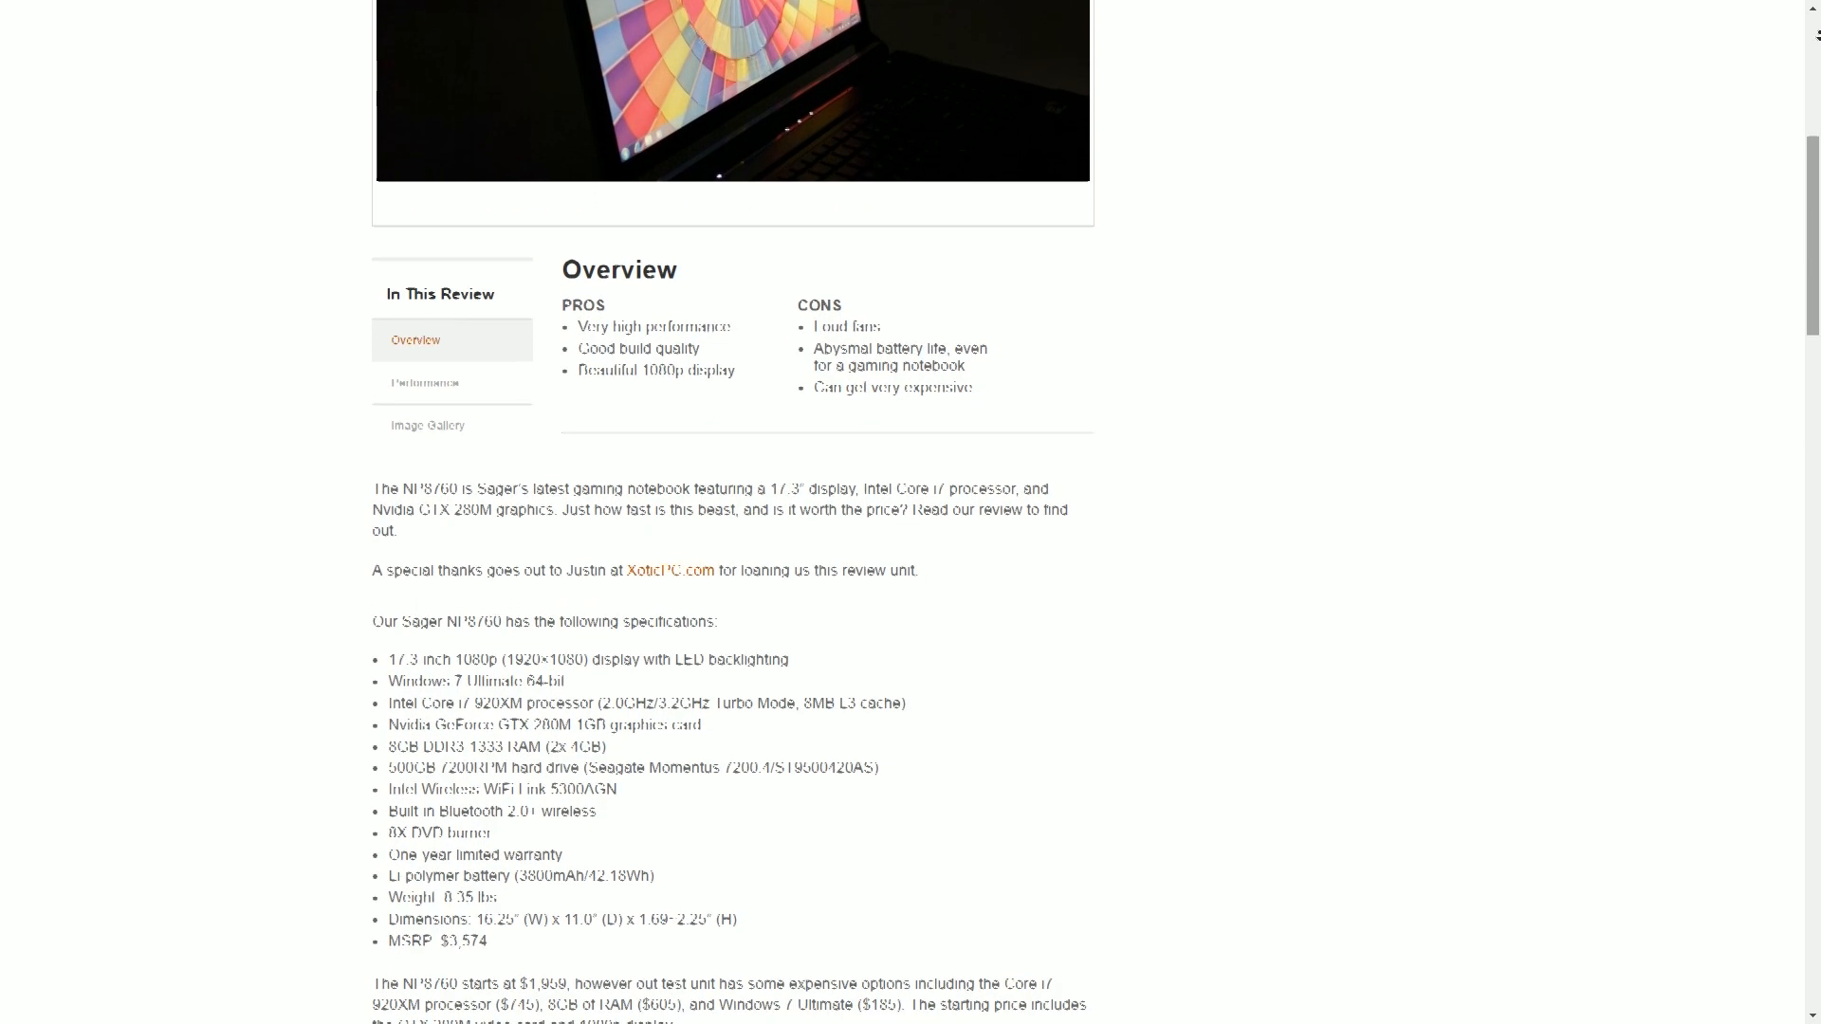
scroll("down", 3)
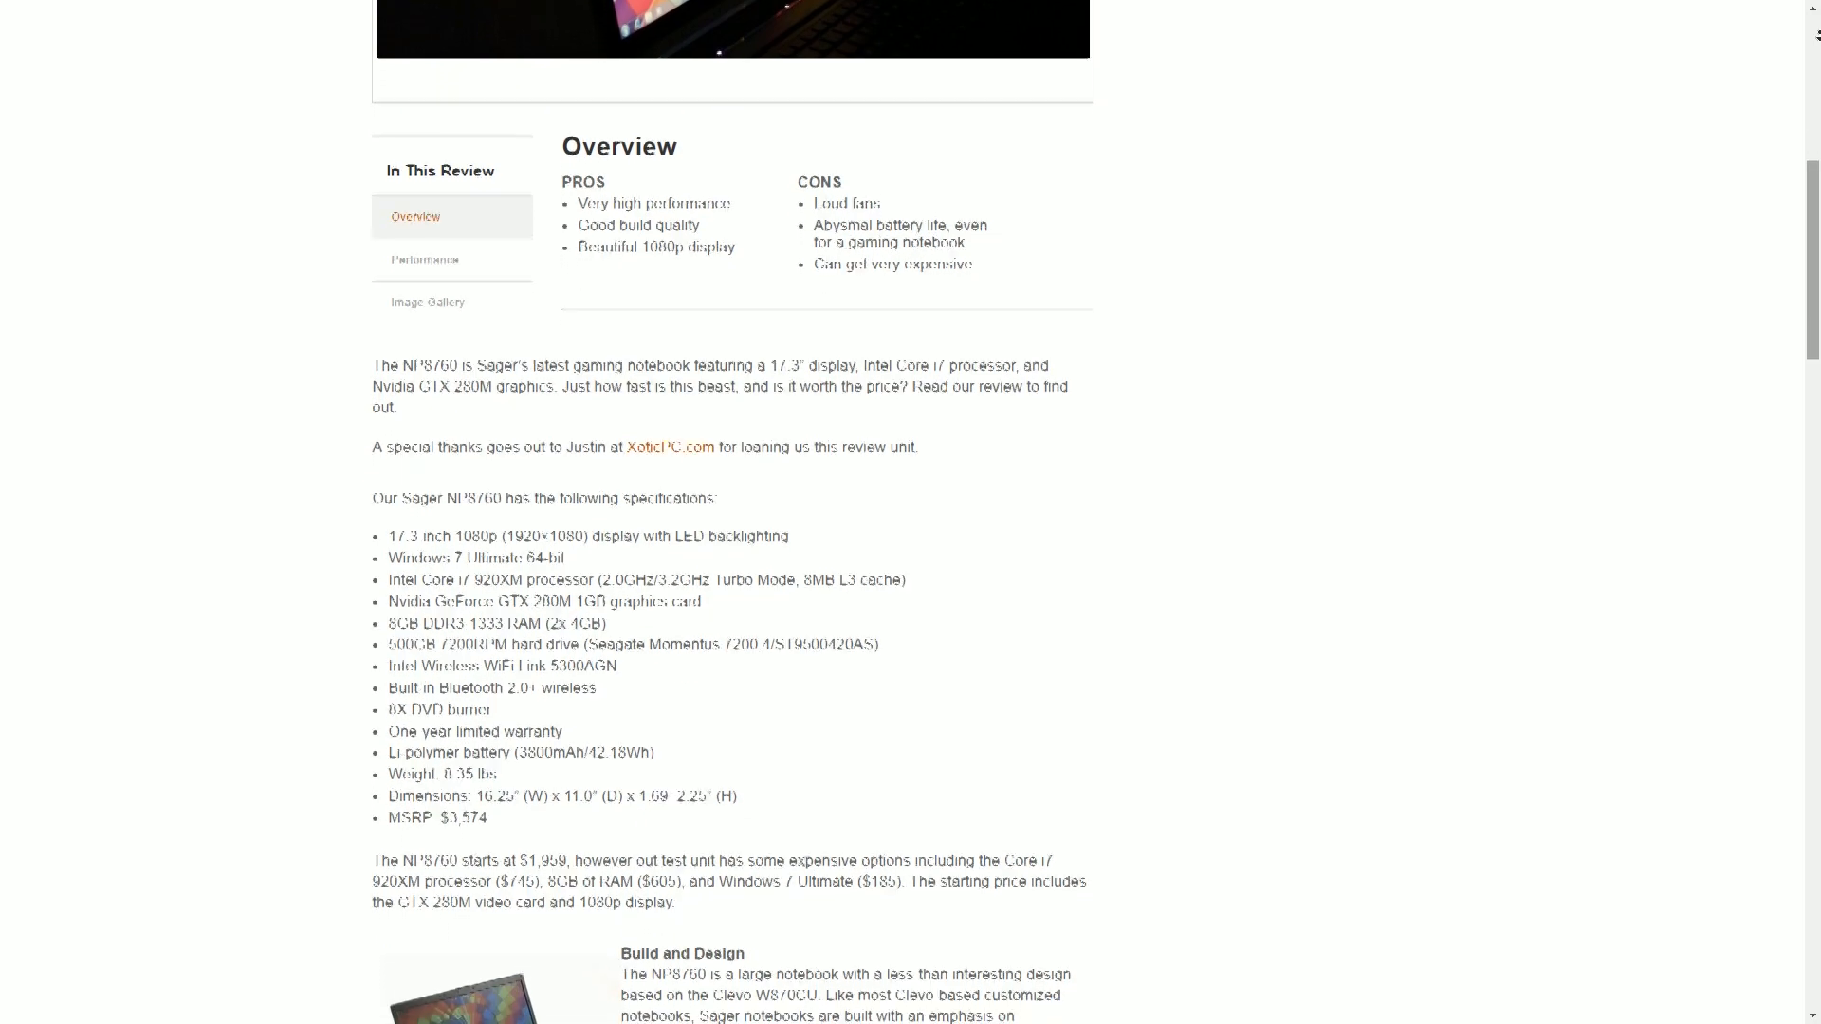
scroll("down", 3)
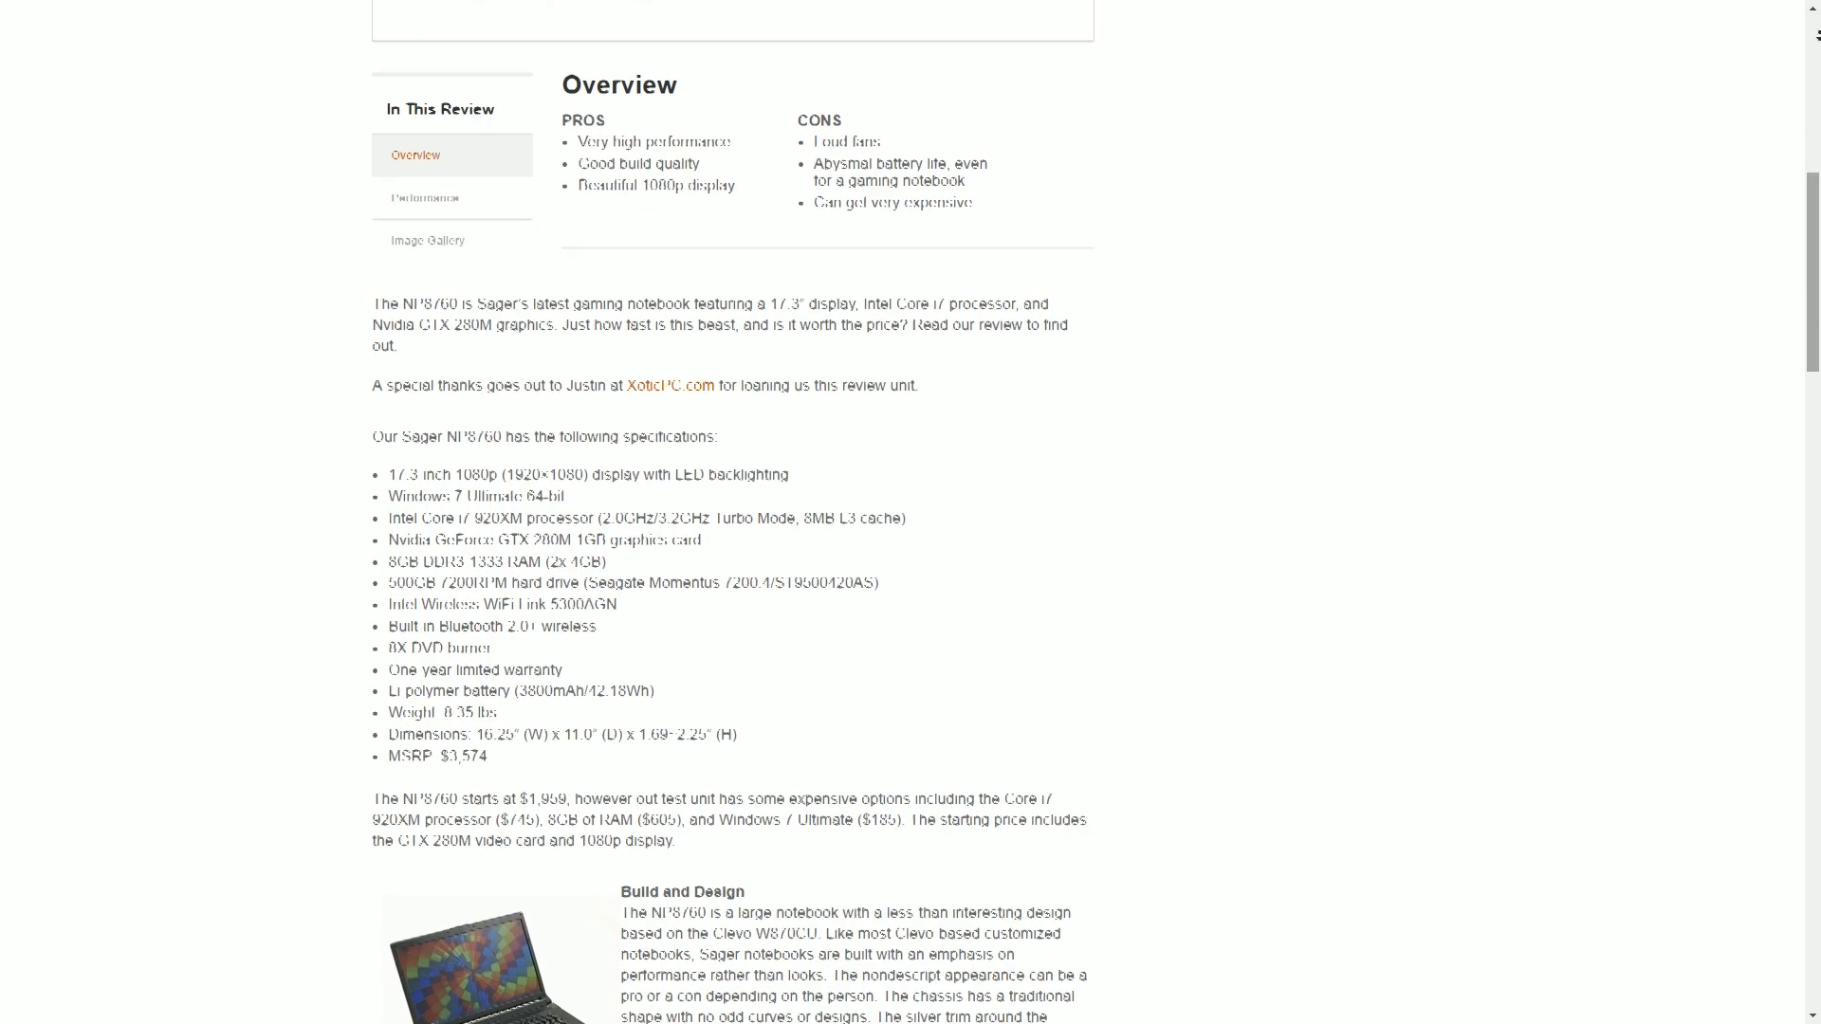
scroll("down", 3)
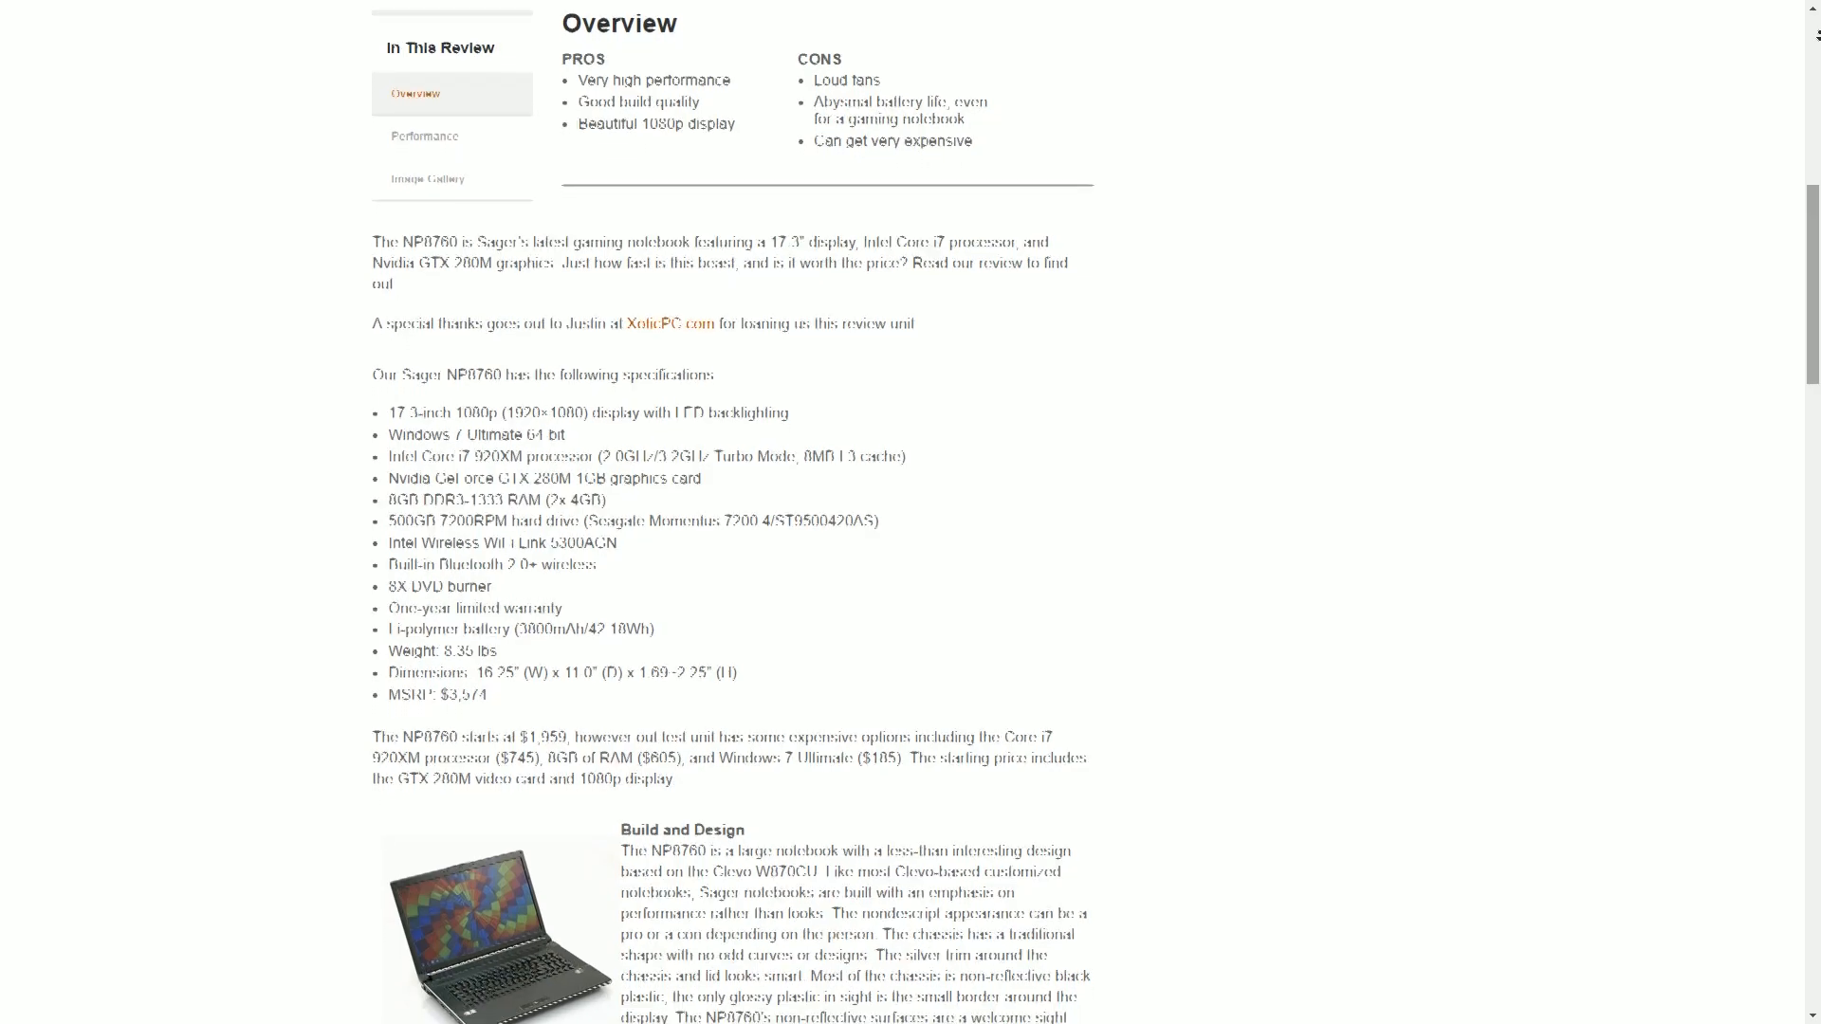
scroll("down", 3)
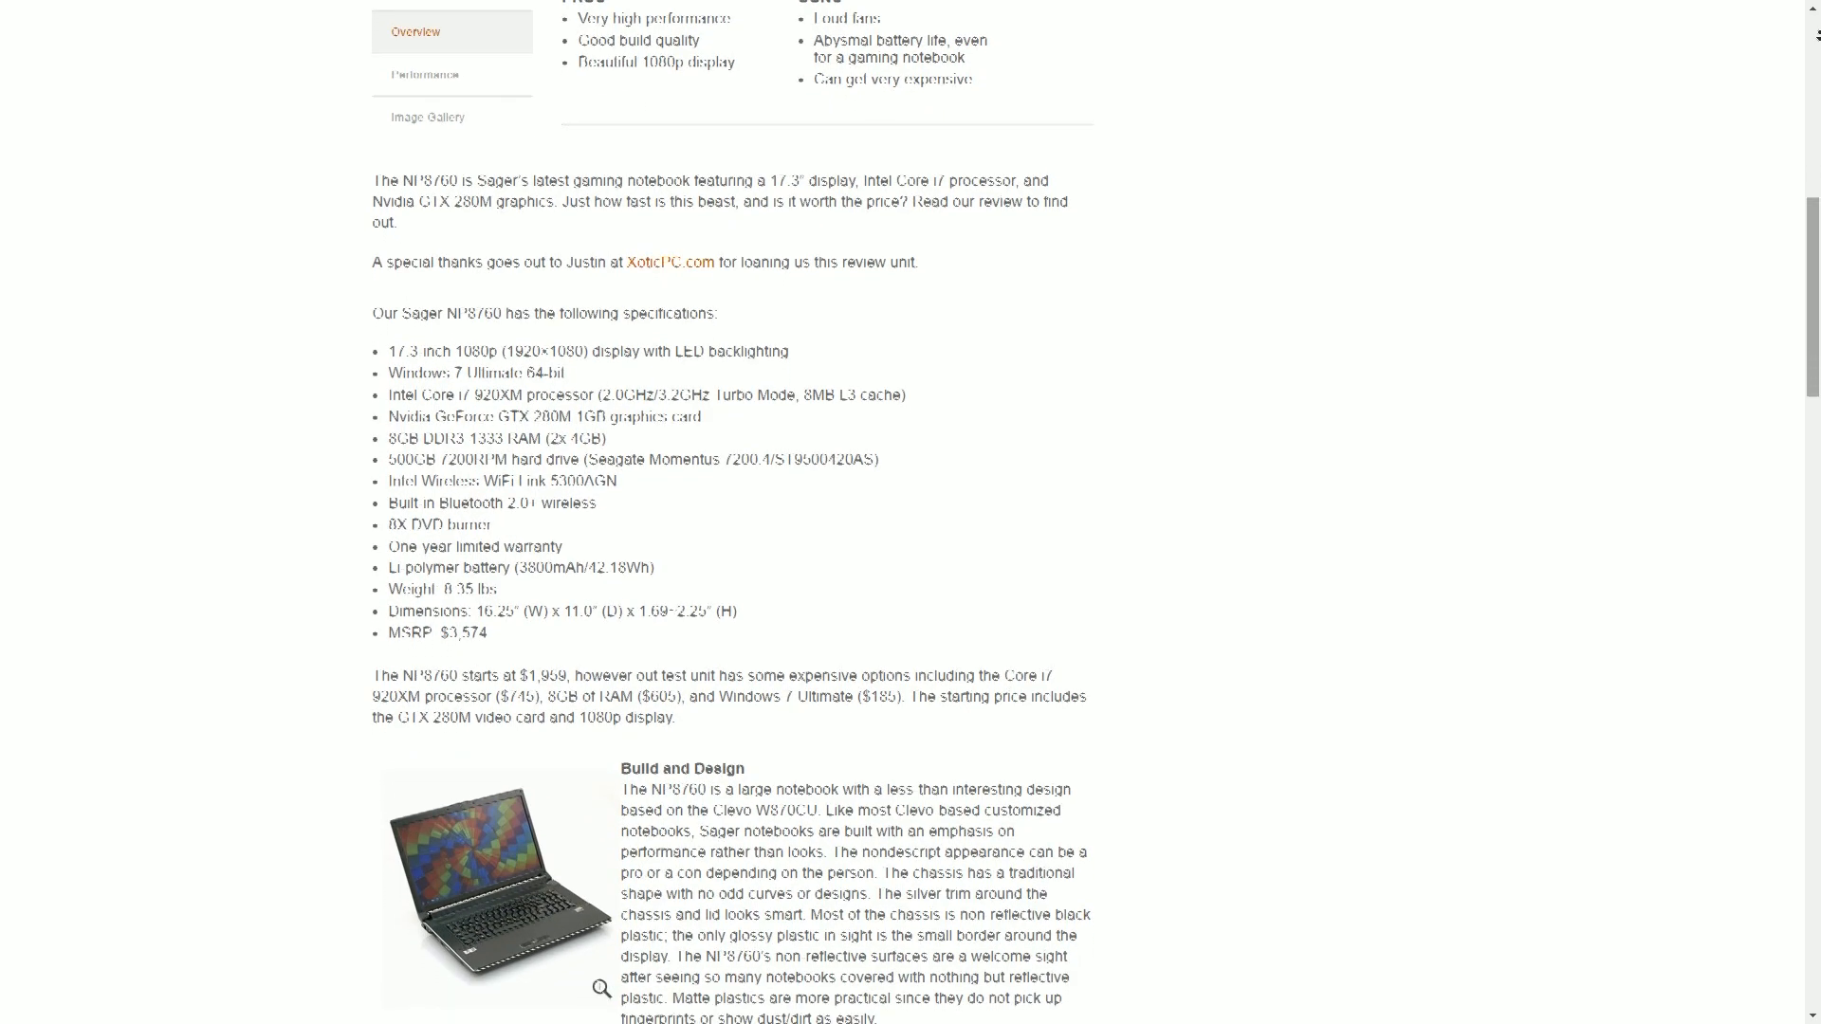
scroll("down", 3)
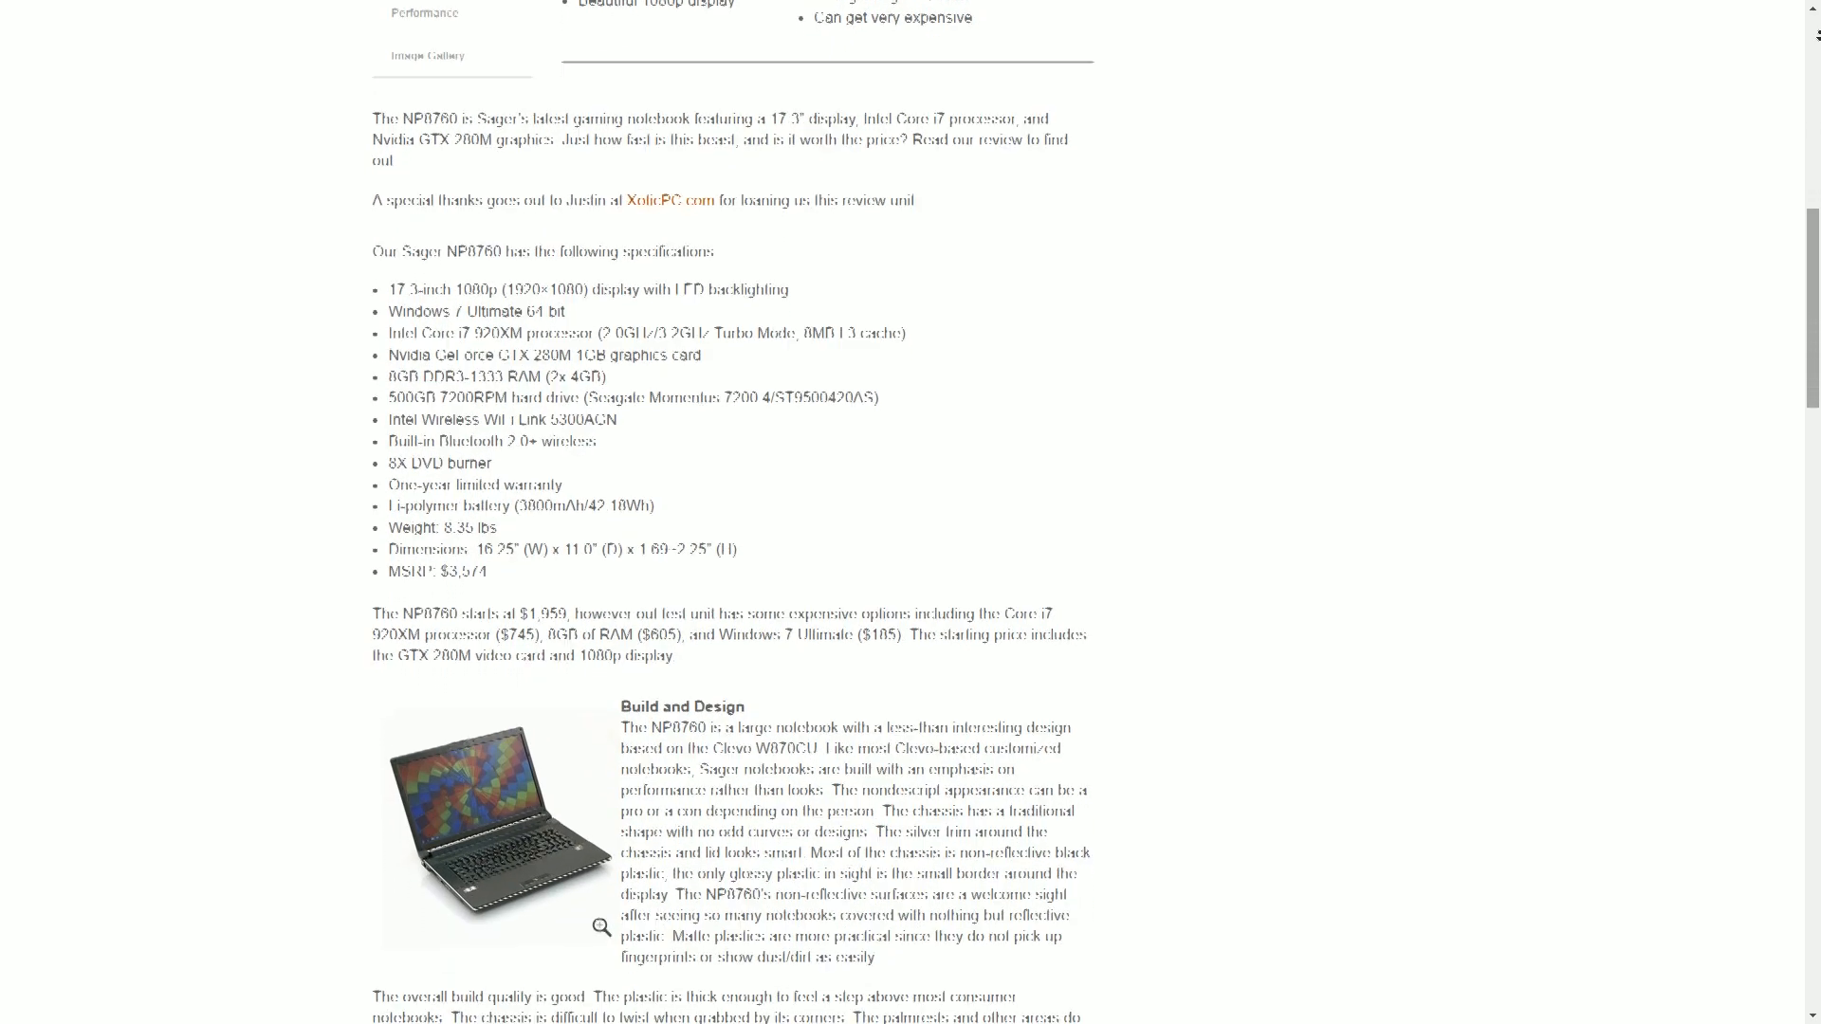
scroll("down", 3)
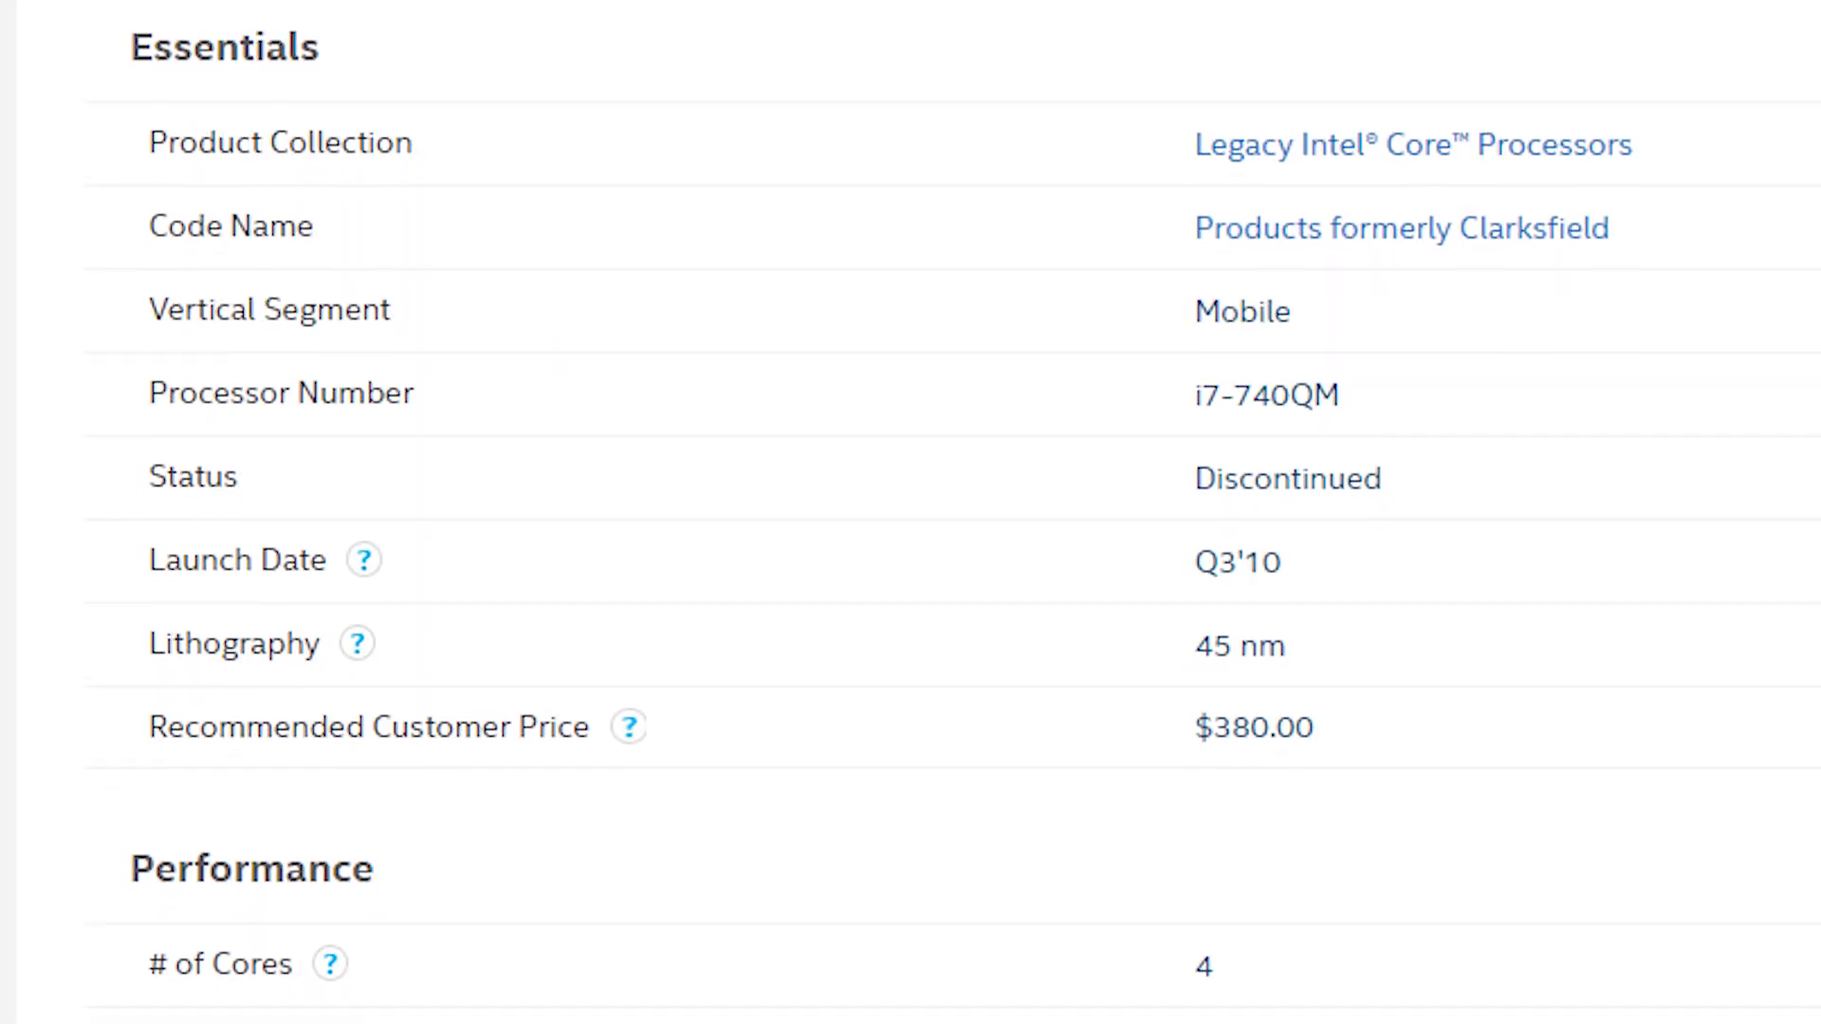
Scroll the i7-740QM page from Essentials into Performance, showing 4 cores, 8 threads, 2.93 GHz turbo.
scroll("down", 3)
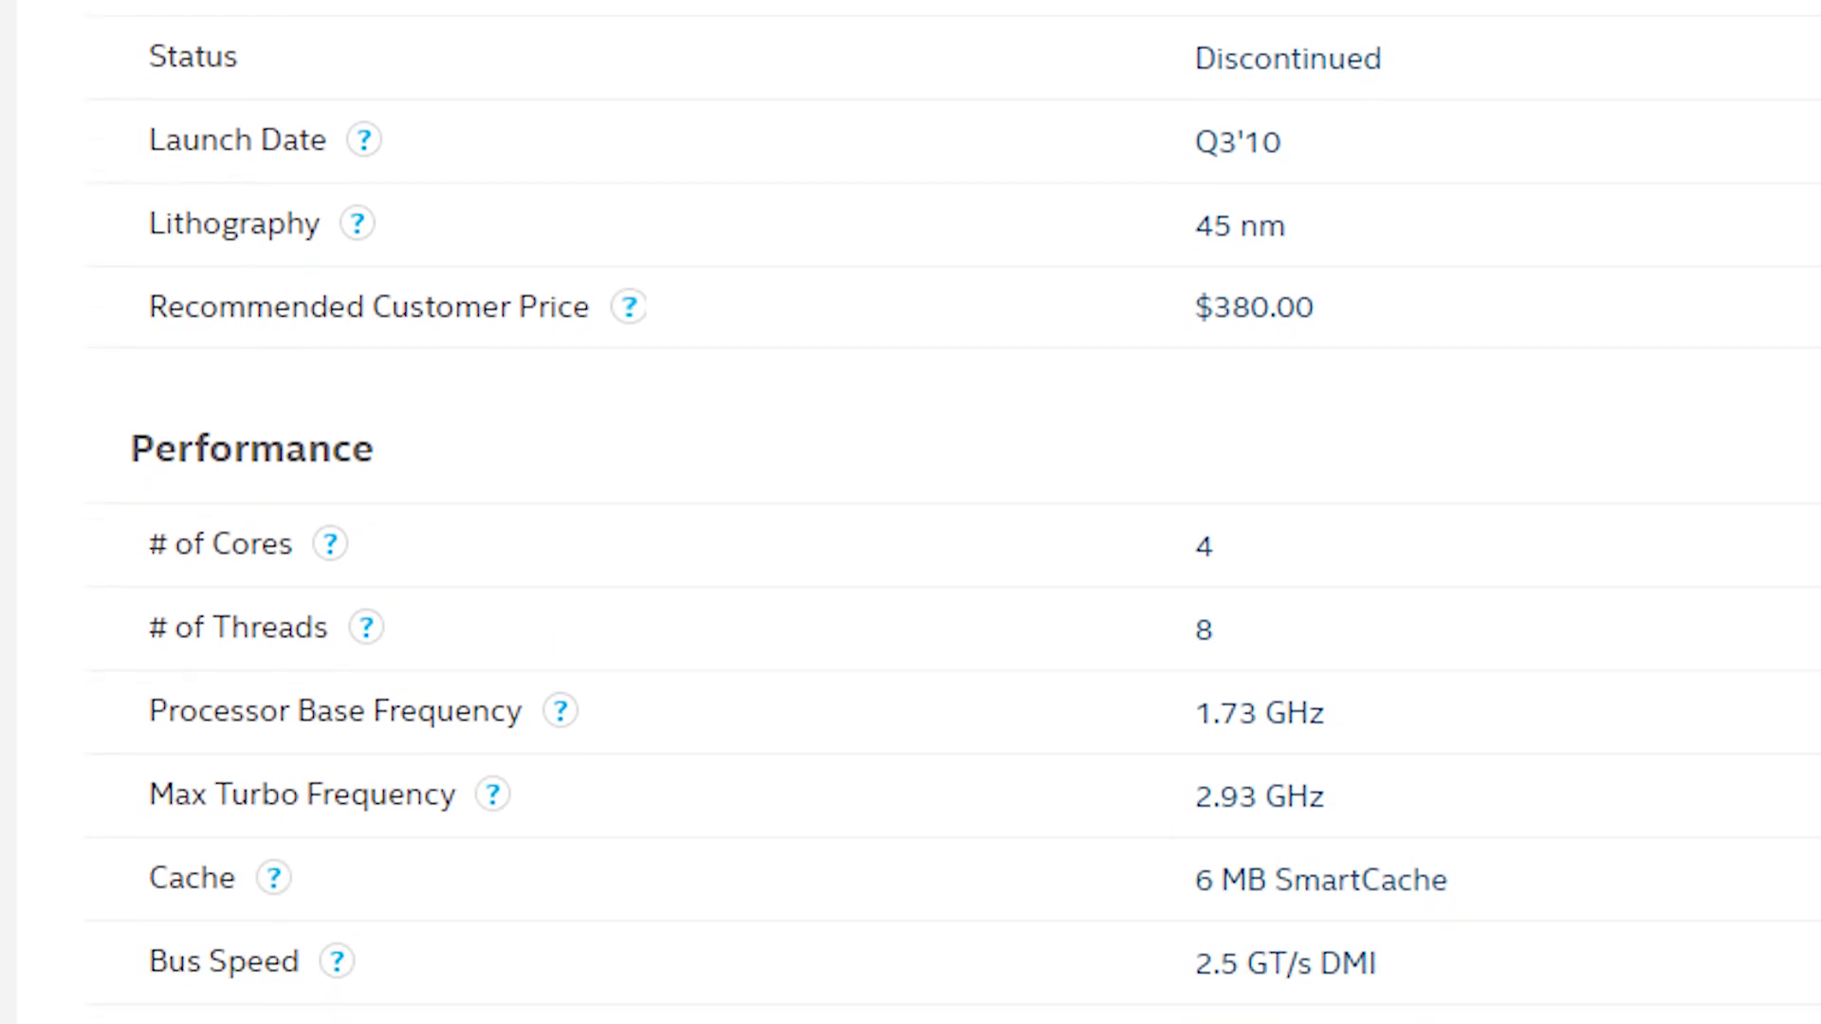
scroll("down", 3)
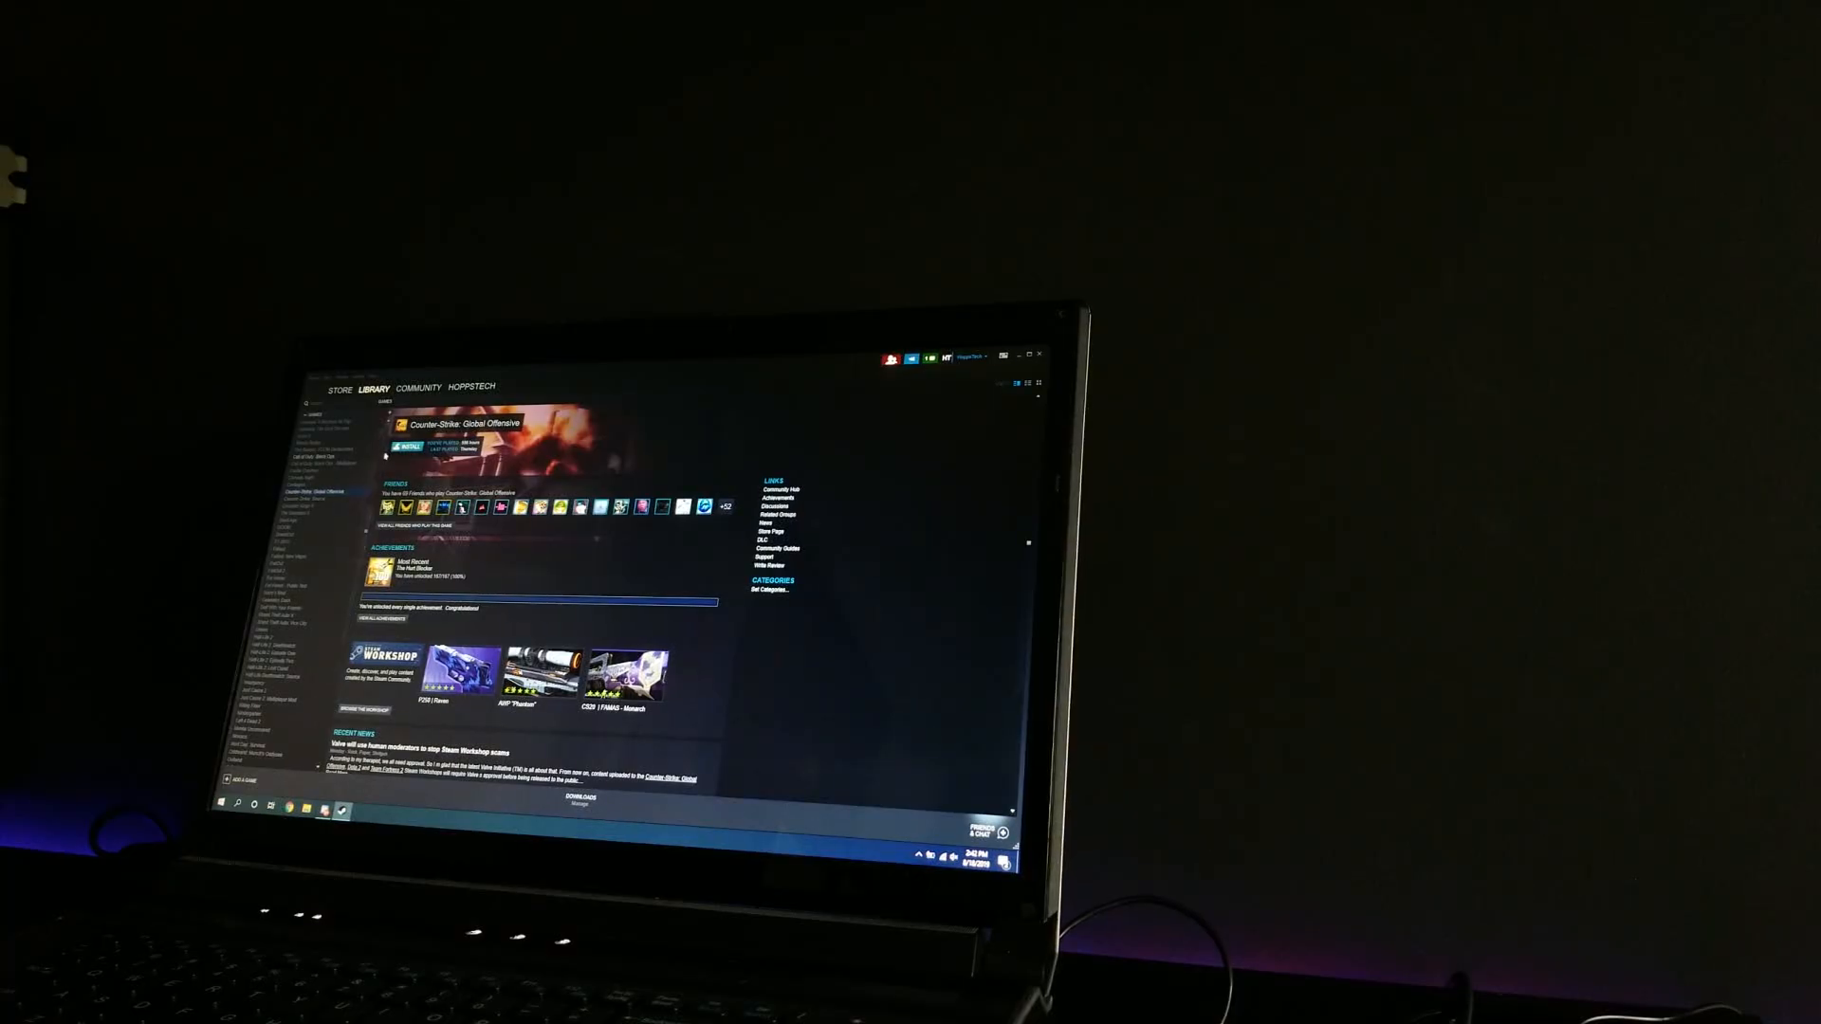
left_click(408, 446)
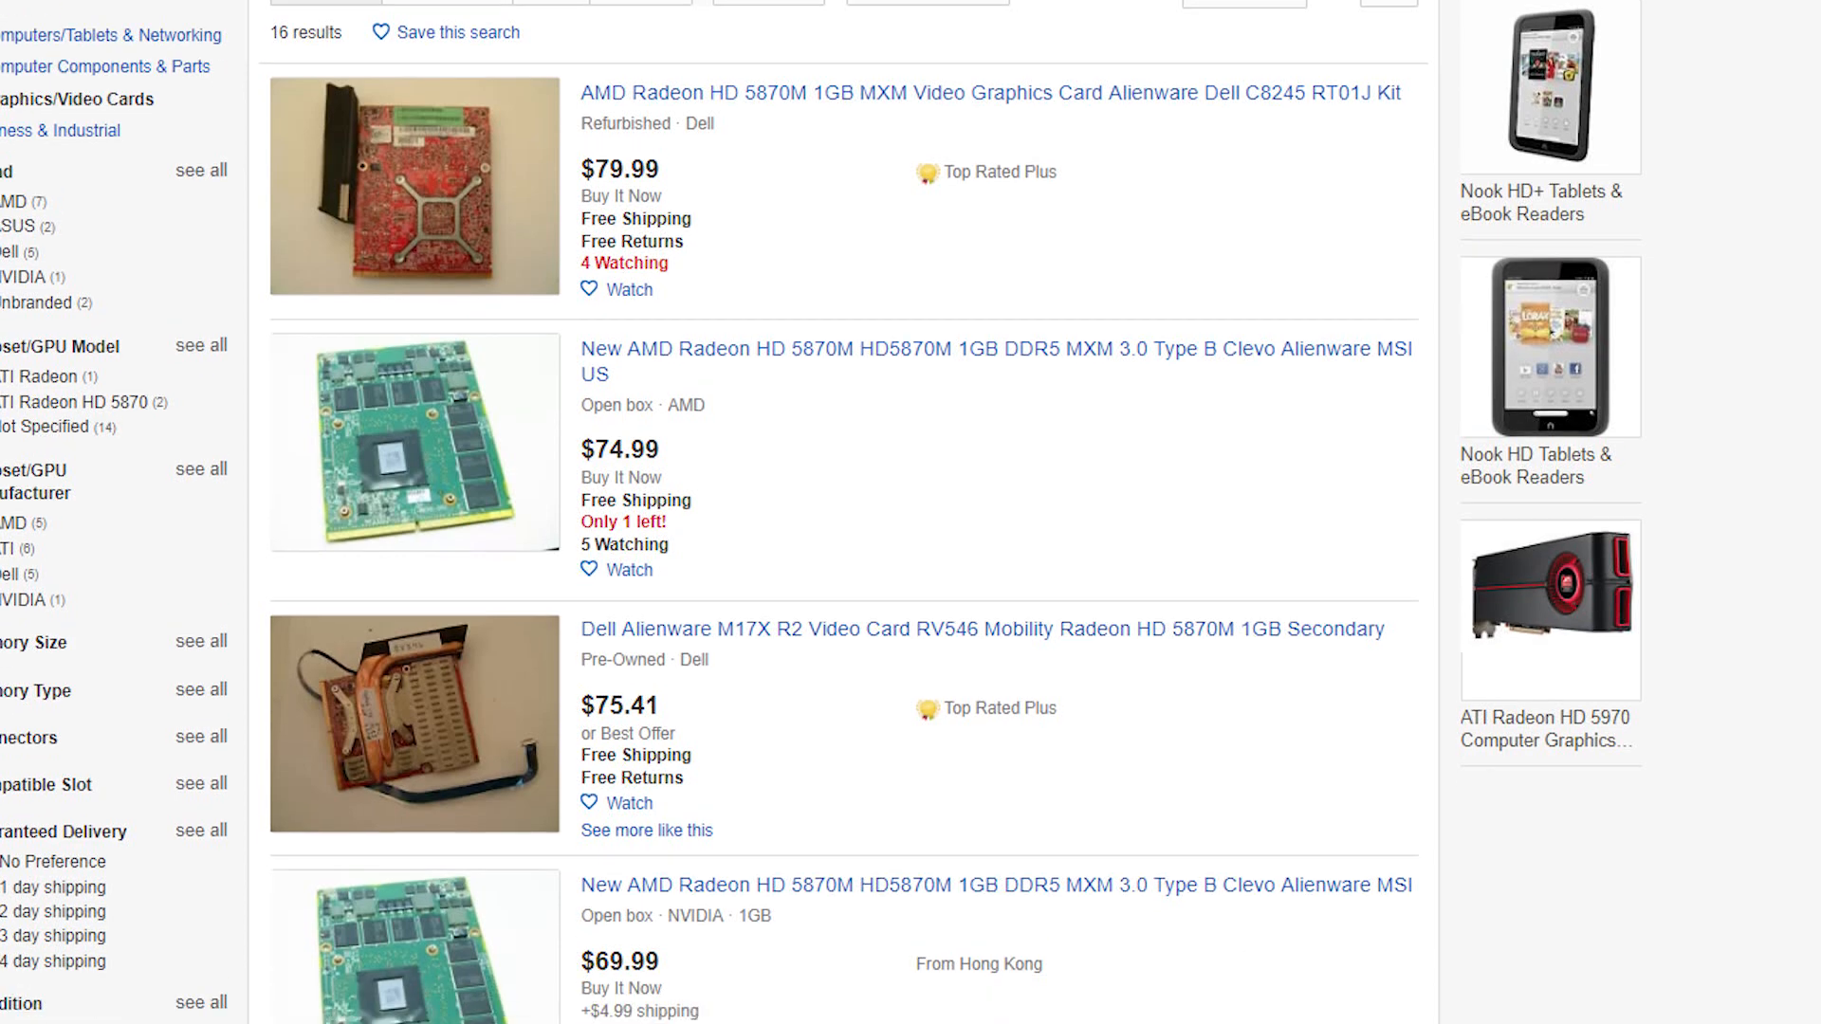
scroll("down", 3)
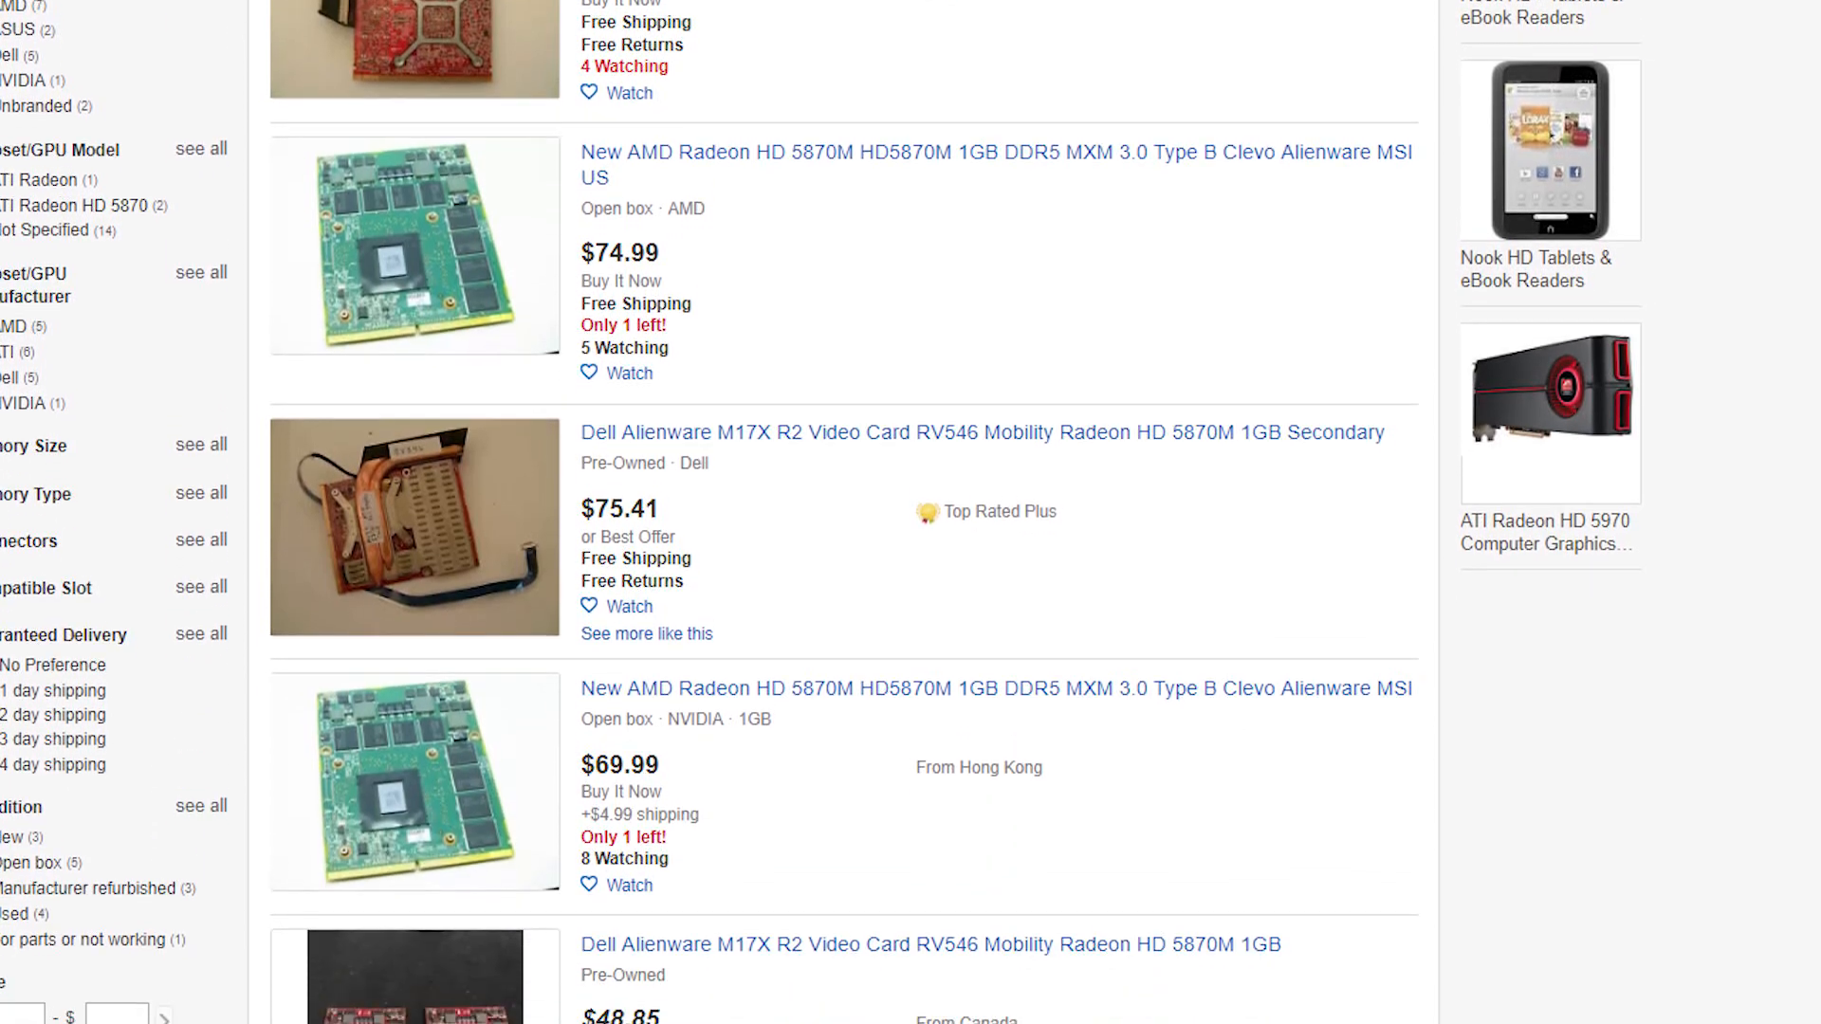
scroll("down", 3)
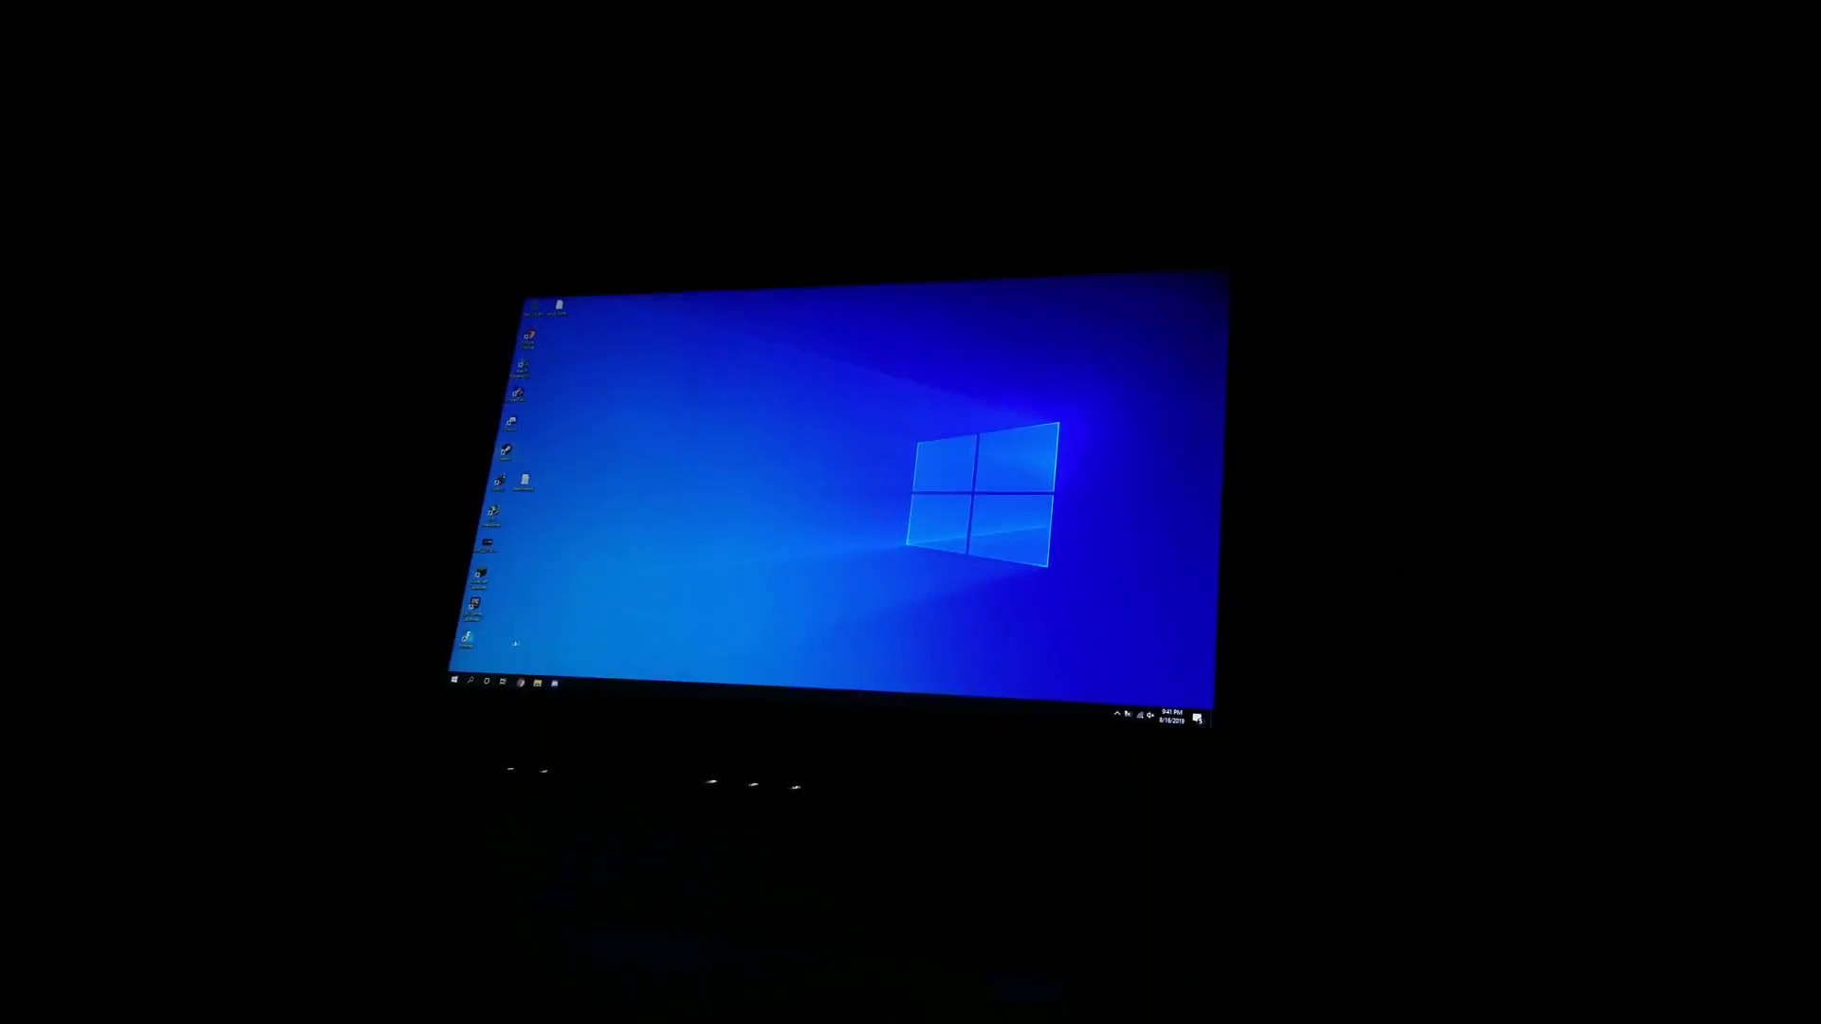
Shut the laptop down from the Start menu's power options.
left_click(455, 682)
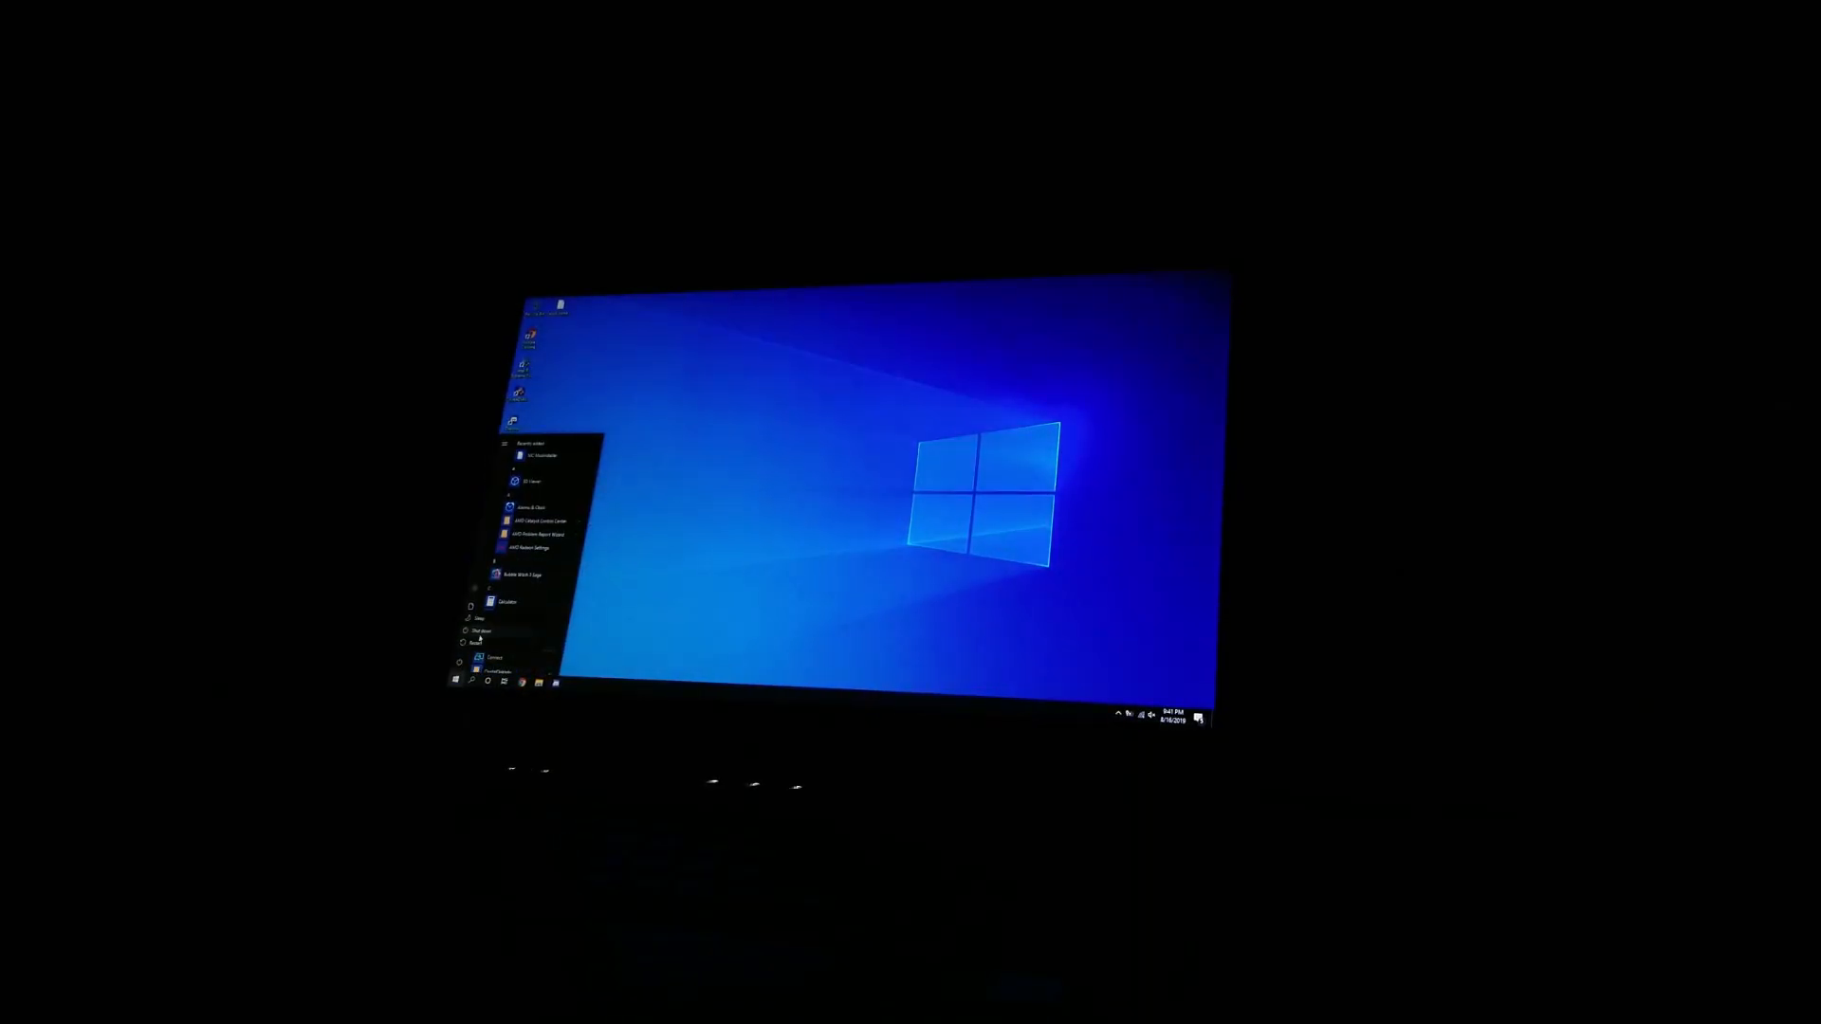
left_click(481, 631)
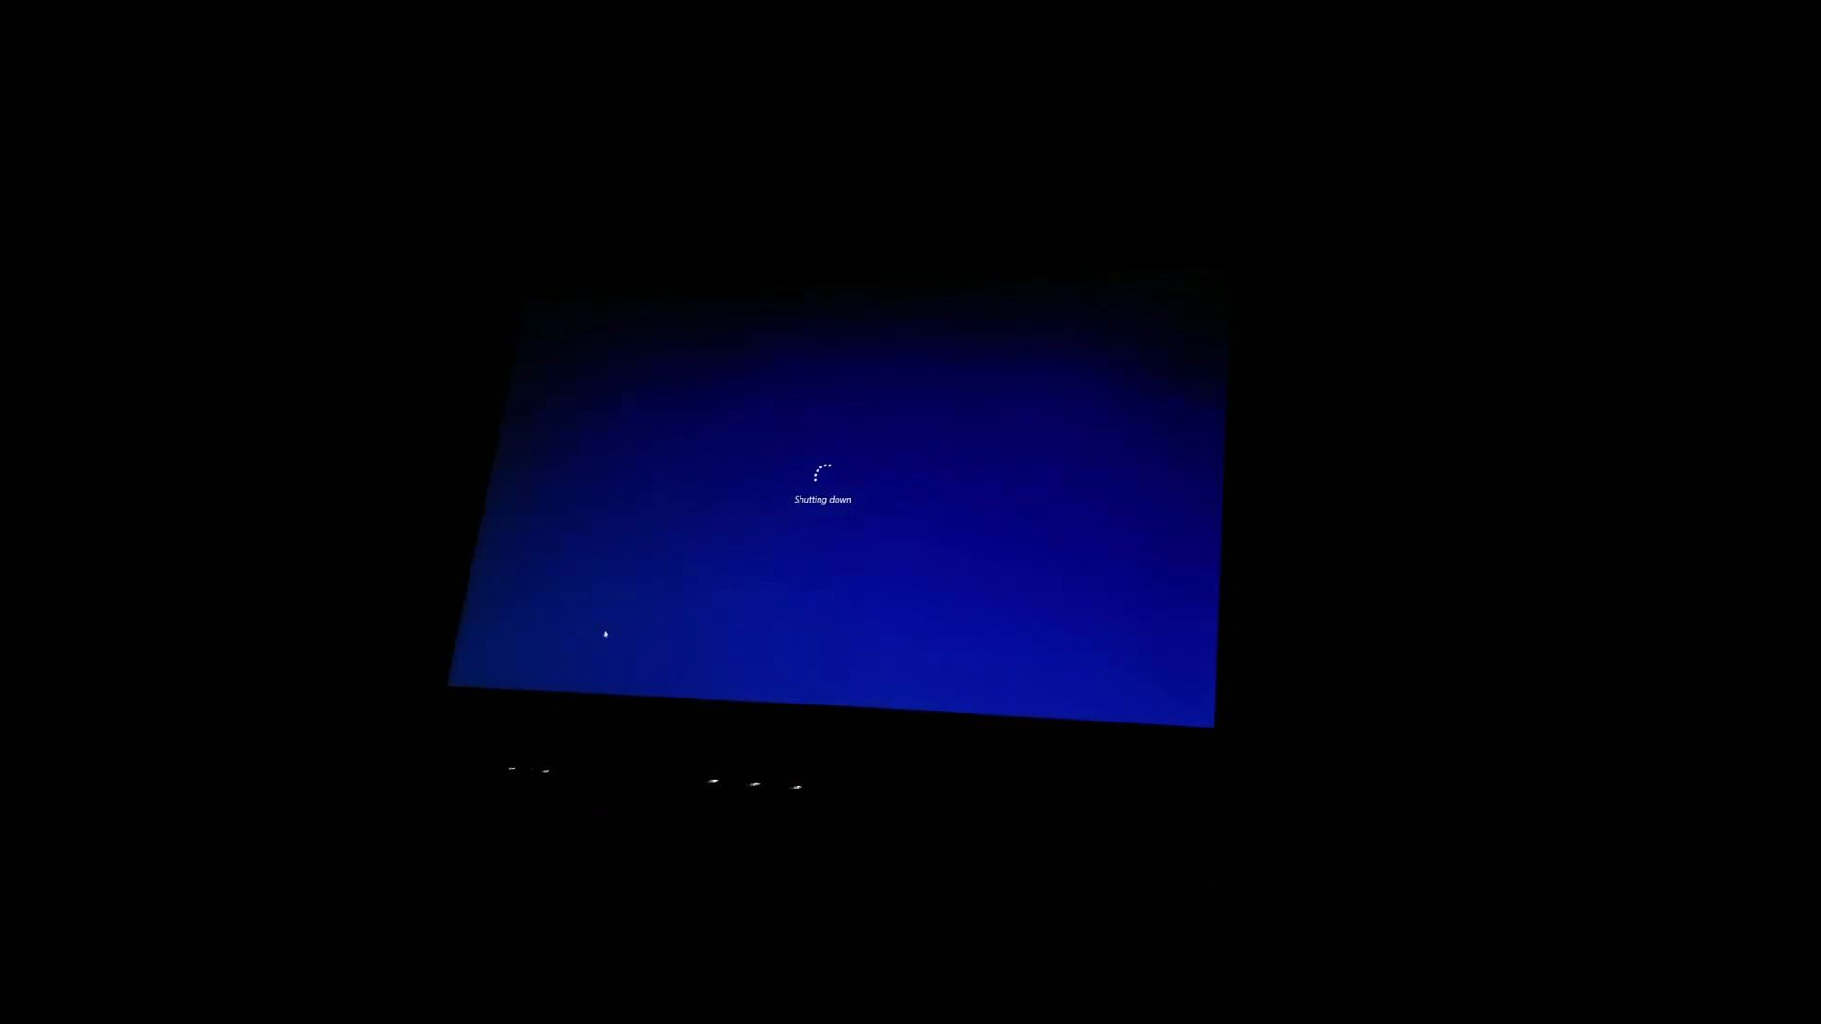